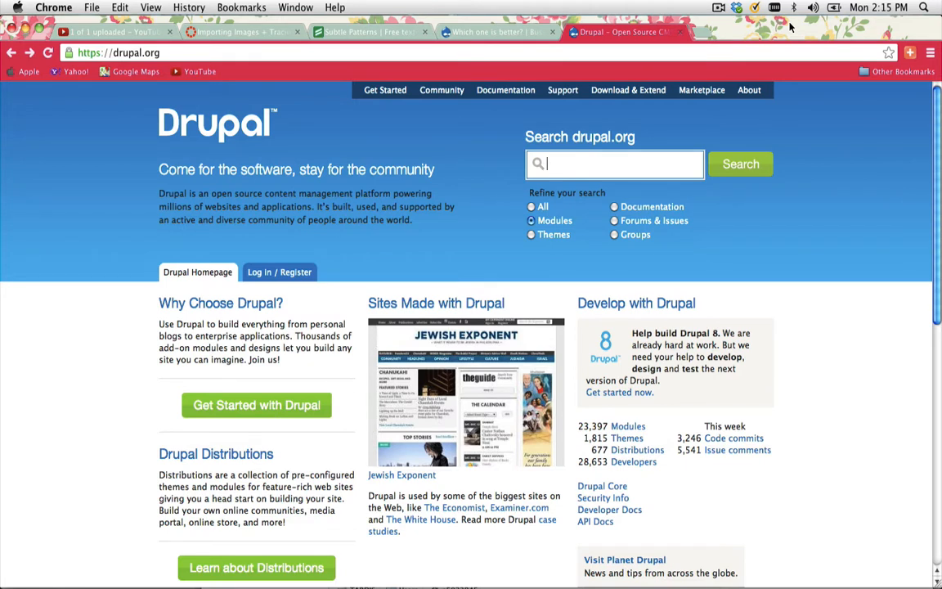
Step: Search Google for 'wysiwyg drupal 7' from the Chrome address bar
{"action": "type", "text": "w"}
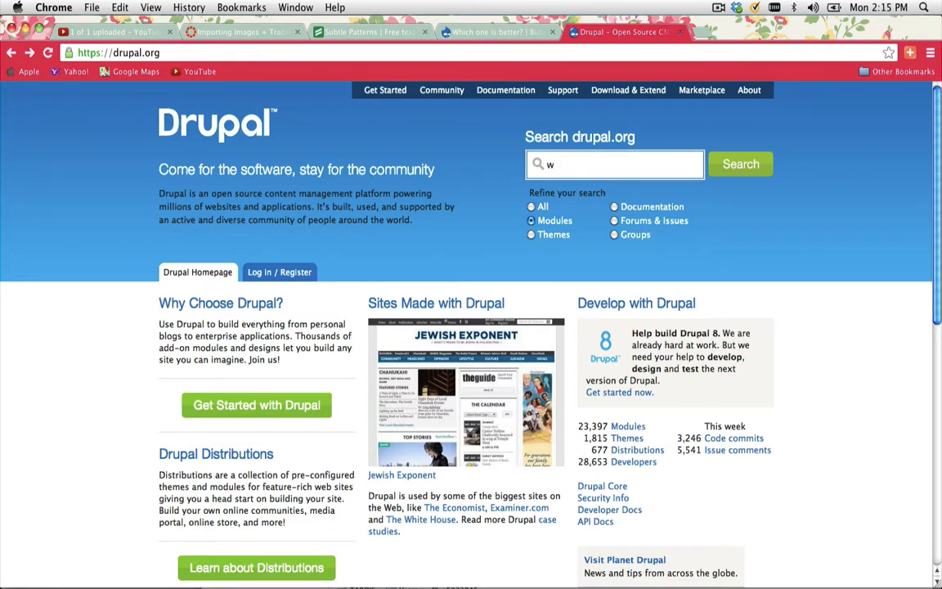
{"action": "key", "text": "Backspace"}
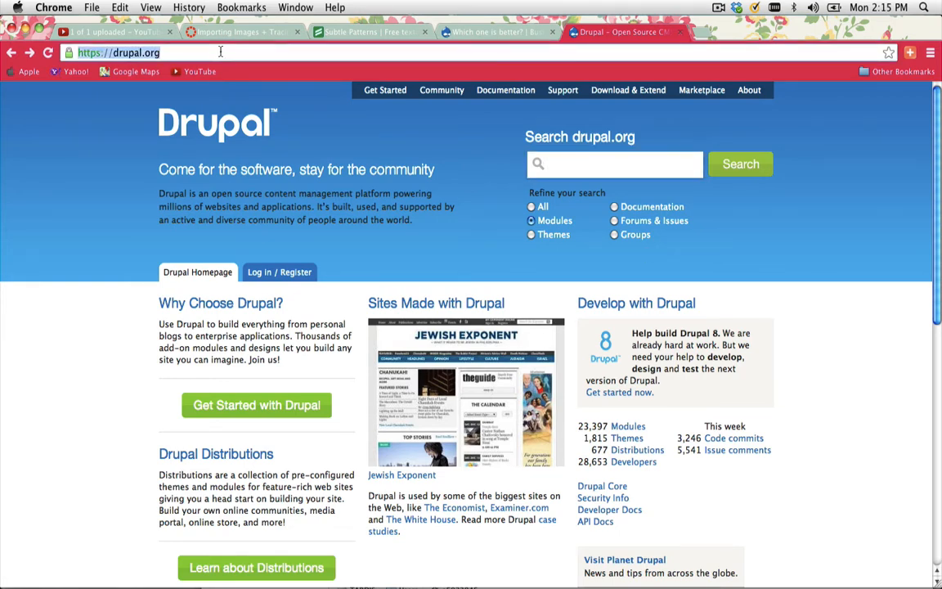
{"action": "type", "text": "wysiwyg"}
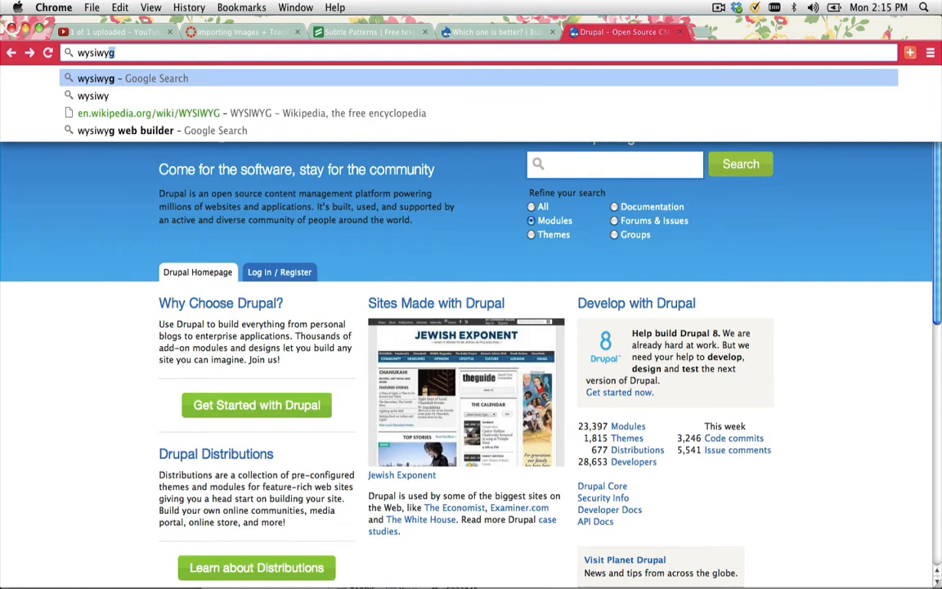
{"action": "type", "text": "drupal"}
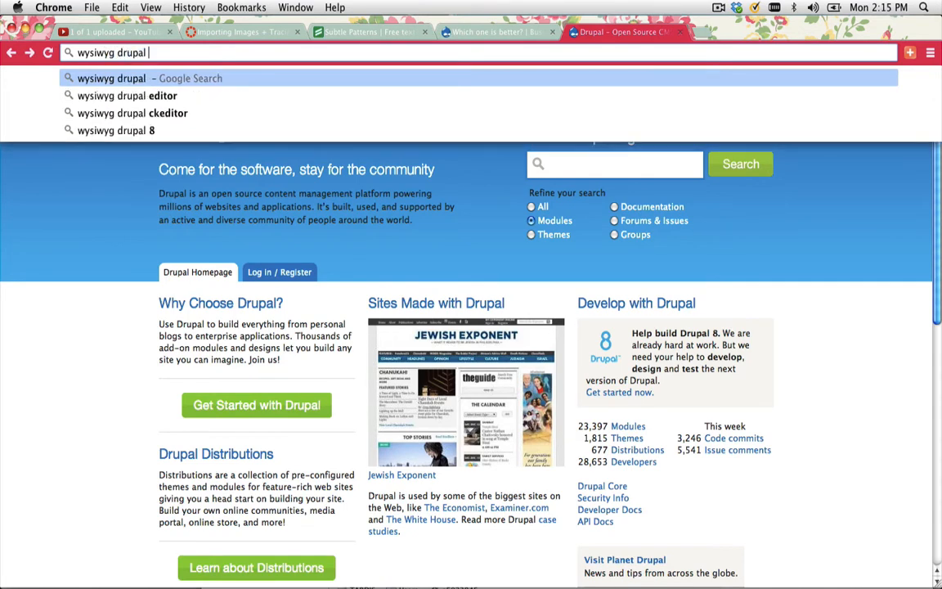
{"action": "type", "text": "7"}
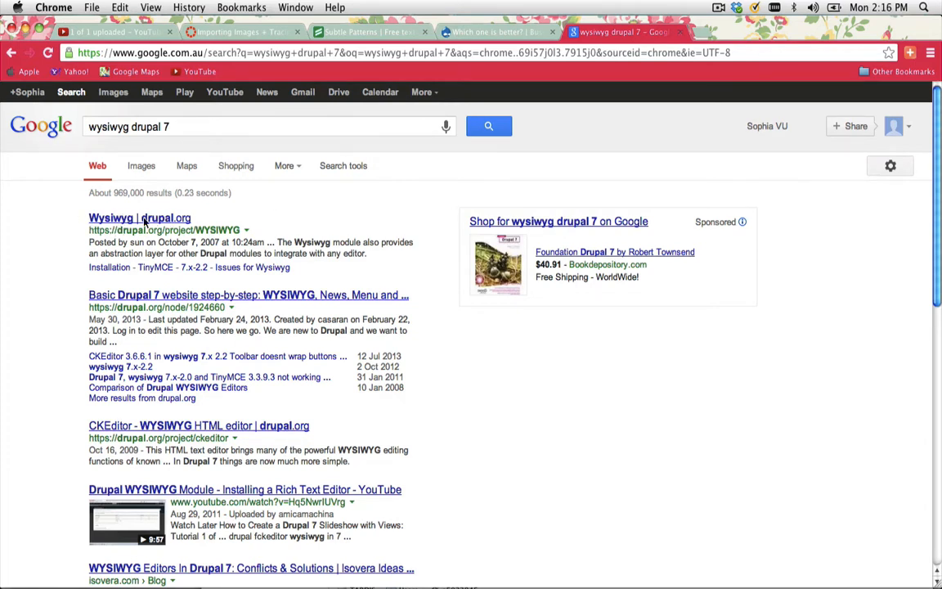
Step: From the Wysiwyg drupal.org project page, download the recommended 7.x-2.2 release zip
{"action": "left_click", "coordinate": [139, 218]}
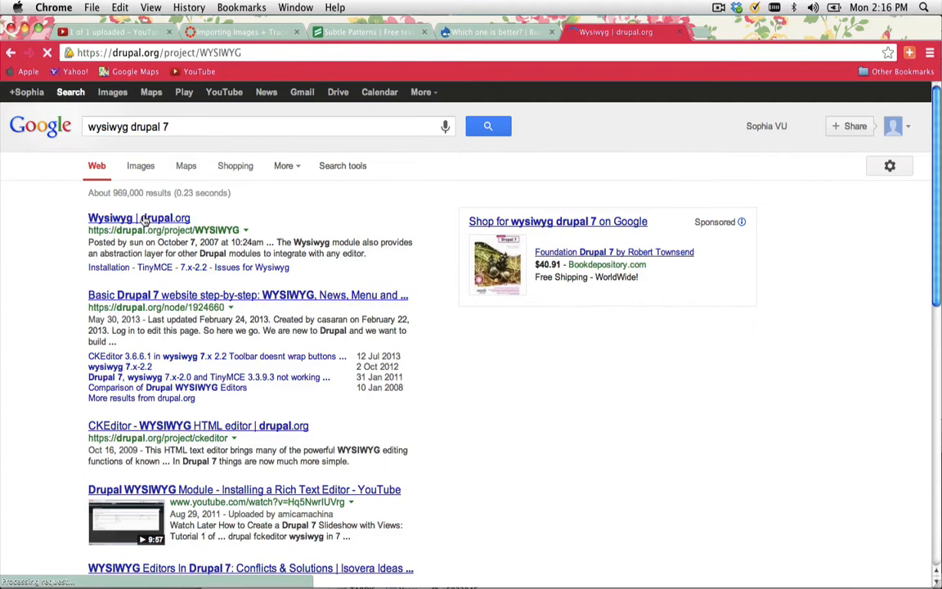
{"action": "left_click", "coordinate": [138, 218]}
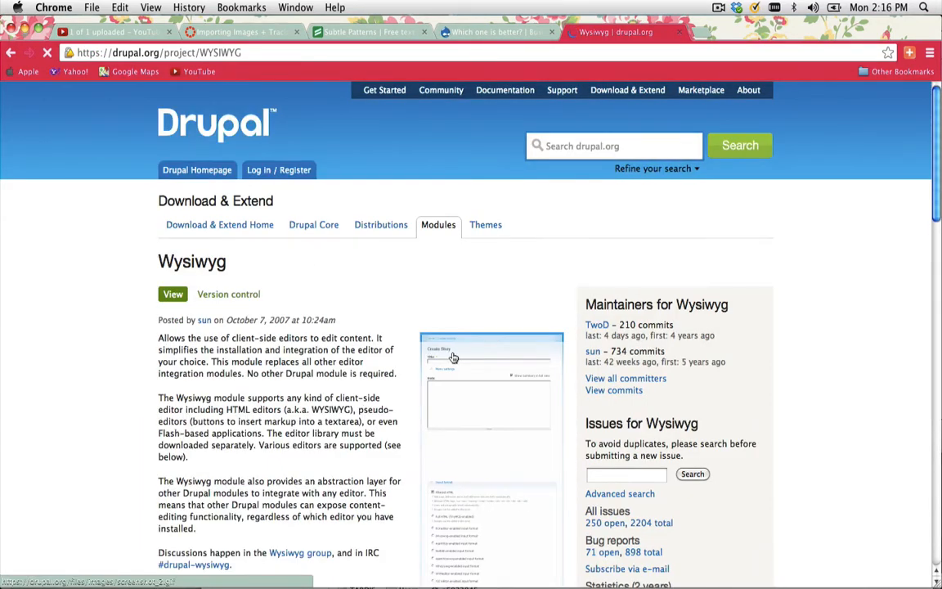
{"action": "scroll", "scroll_direction": "down", "scroll_amount": 3}
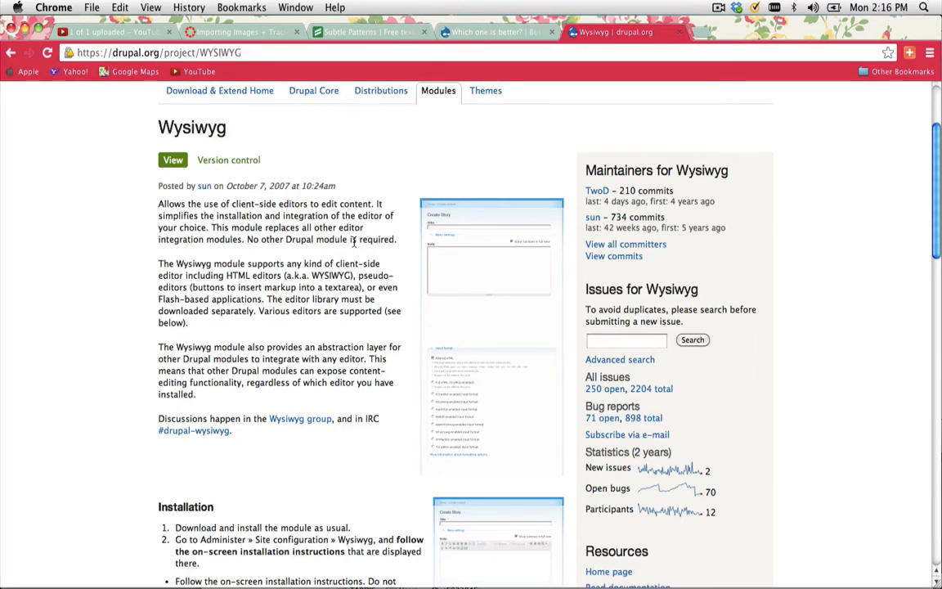
{"action": "scroll", "scroll_direction": "down", "scroll_amount": 3}
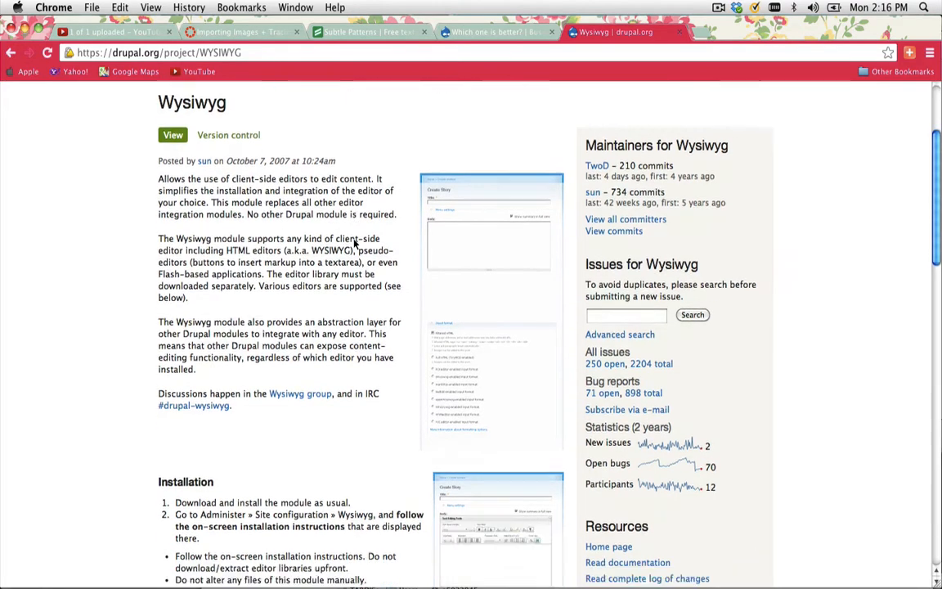
{"action": "scroll", "scroll_direction": "down", "scroll_amount": 3}
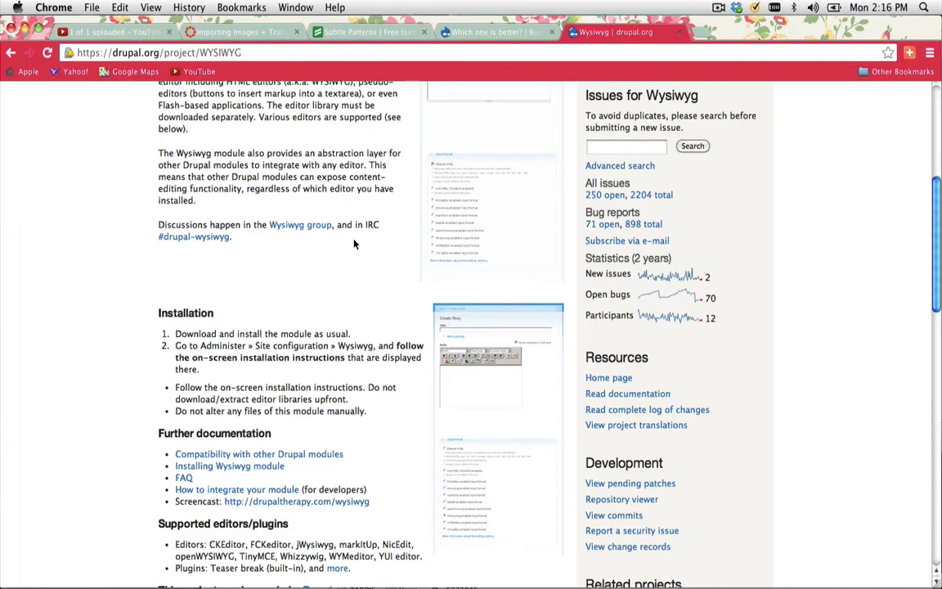
{"action": "scroll", "scroll_direction": "down", "scroll_amount": 3}
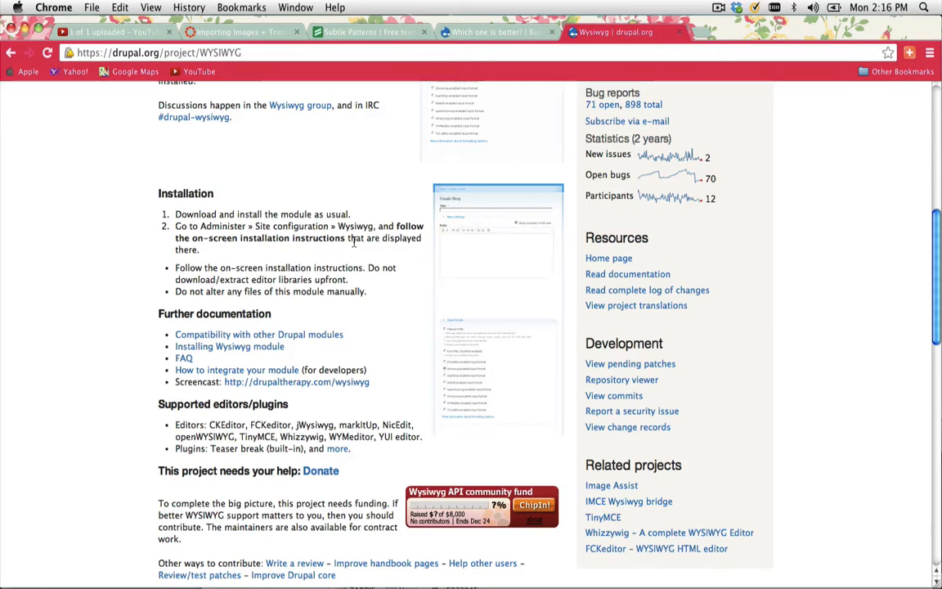
{"action": "scroll", "scroll_direction": "down", "scroll_amount": 3}
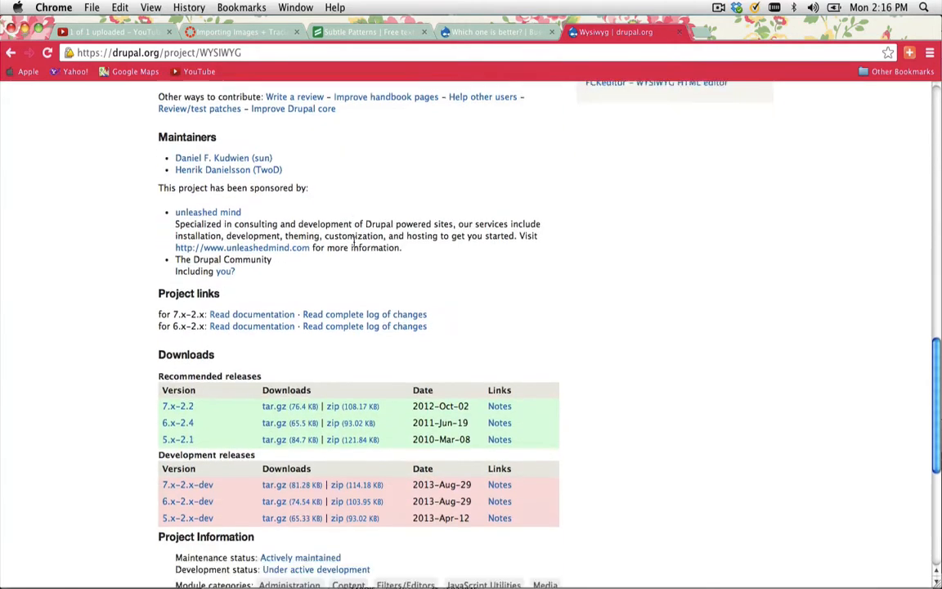
{"action": "scroll", "scroll_direction": "down", "scroll_amount": 3}
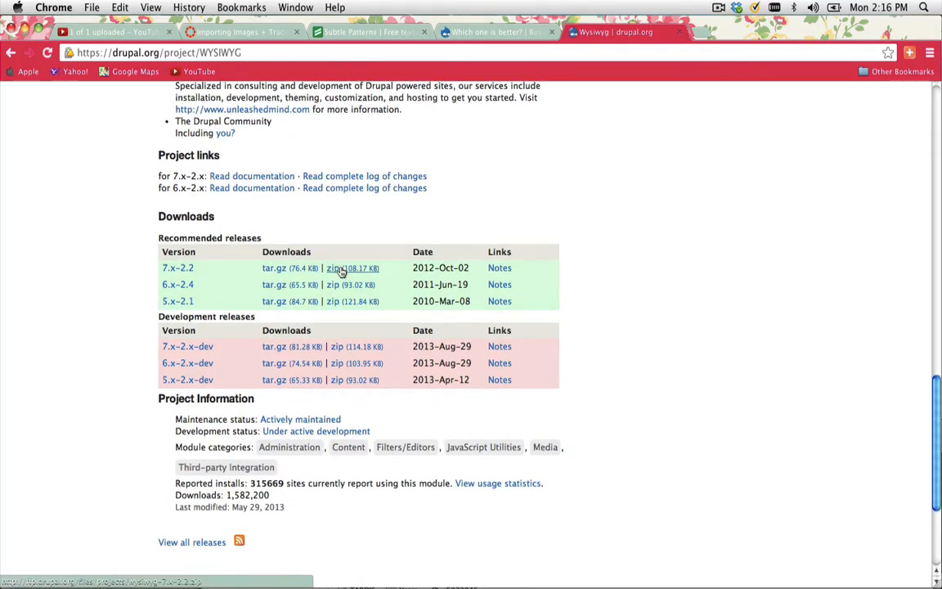
{"action": "left_click", "coordinate": [353, 268]}
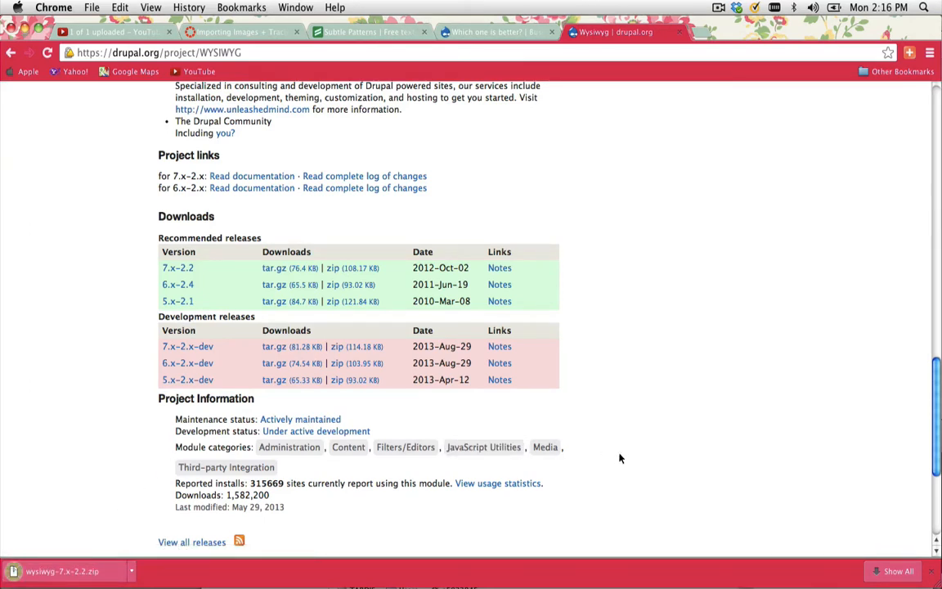
{"action": "mouse_move", "coordinate": [789, 188]}
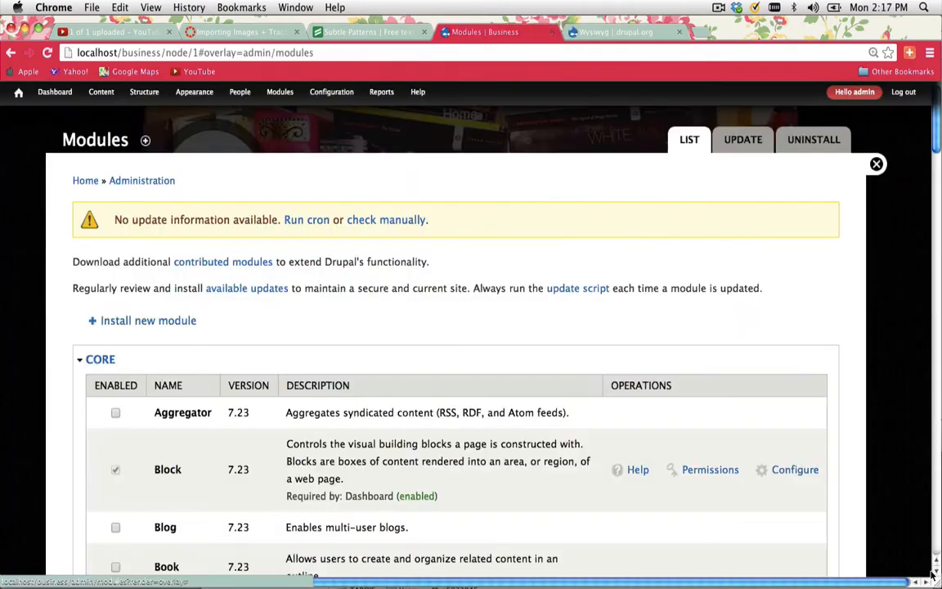
Step: Enable the Wysiwyg module, save the module list, and go to its settings page
{"action": "scroll", "scroll_direction": "down", "scroll_amount": 3}
{"action": "type", "text": "wys"}
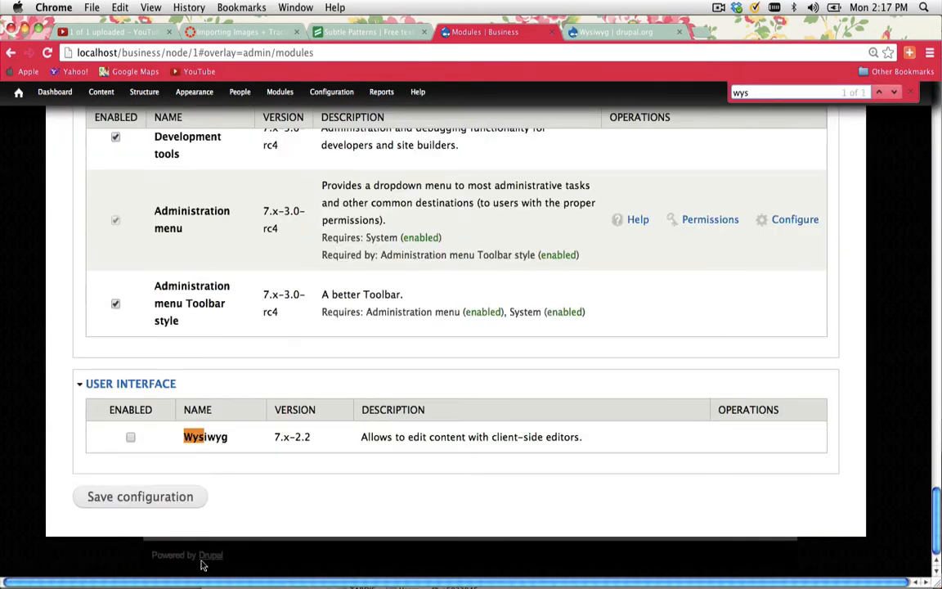
{"action": "left_click", "coordinate": [131, 436]}
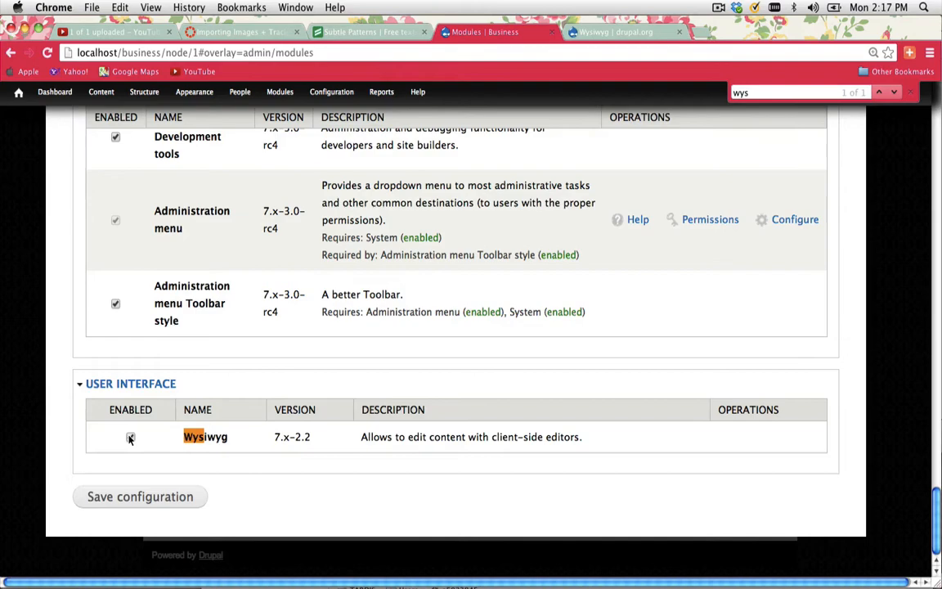
{"action": "left_click", "coordinate": [131, 437]}
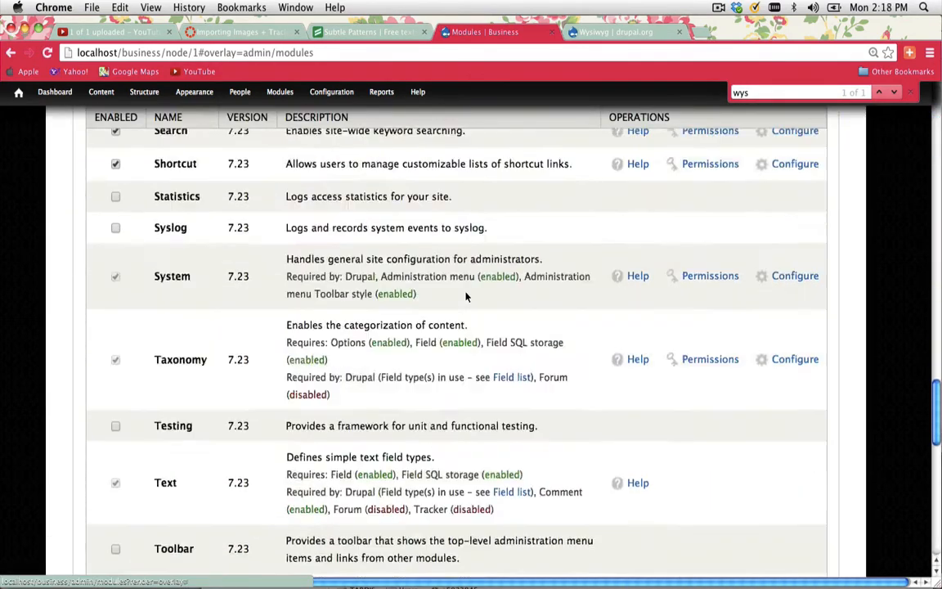
{"action": "scroll", "scroll_direction": "down", "scroll_amount": 3}
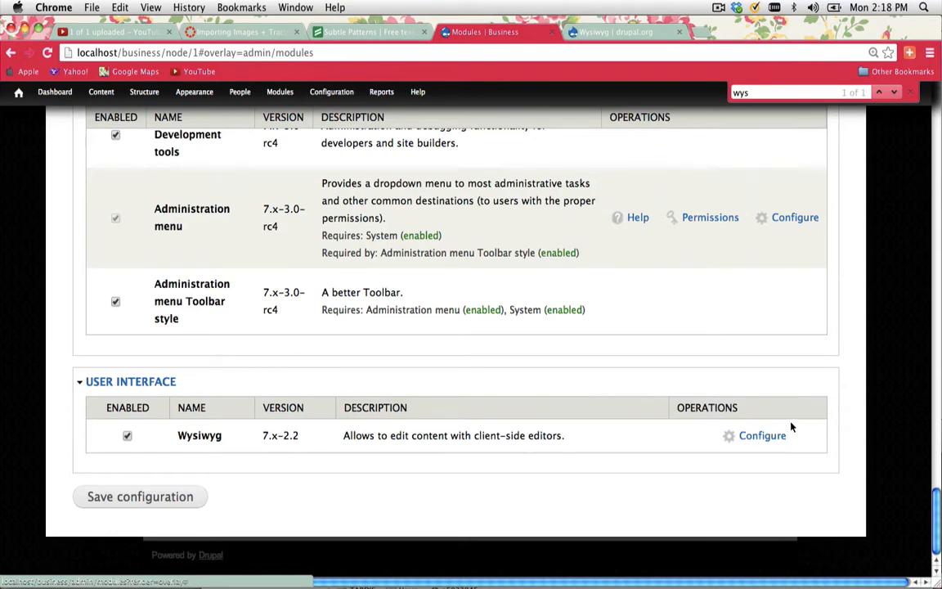
{"action": "mouse_move", "coordinate": [762, 435]}
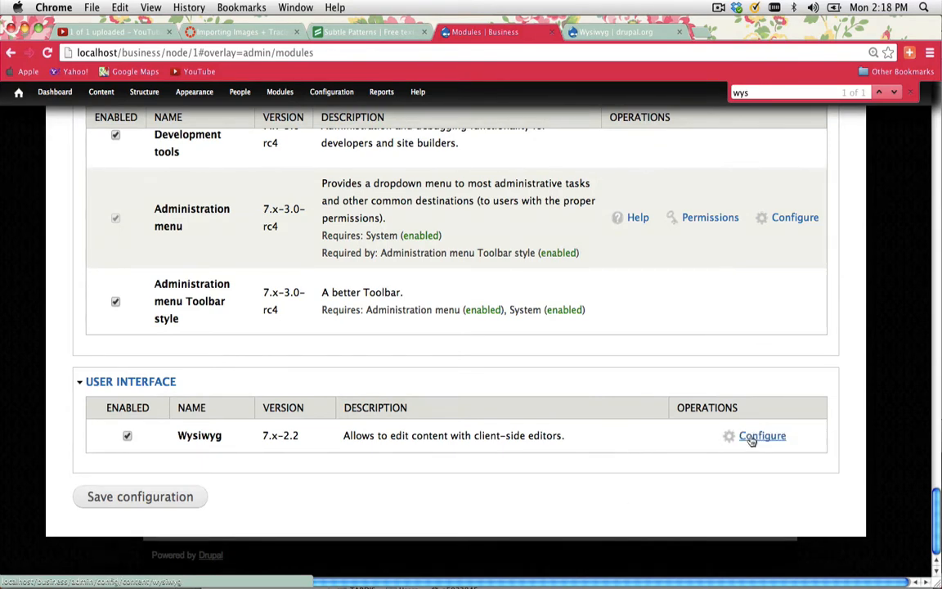
{"action": "left_click", "coordinate": [762, 435]}
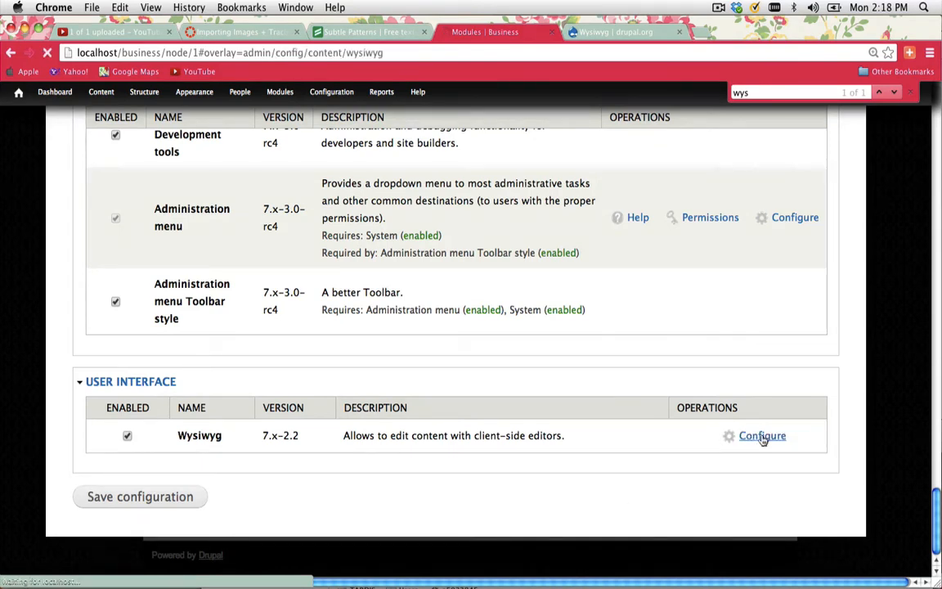
{"action": "left_click", "coordinate": [762, 435]}
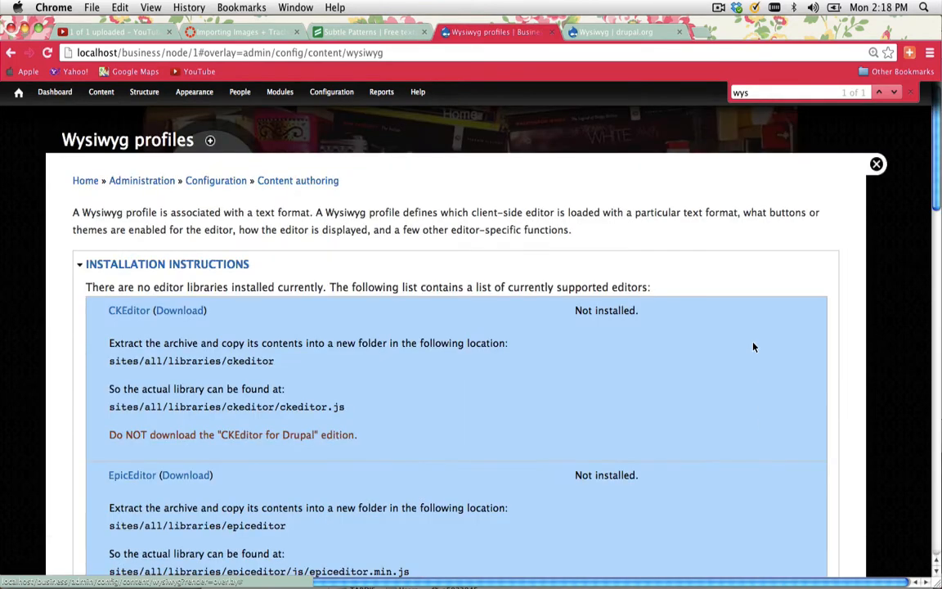
{"action": "scroll", "scroll_direction": "down", "scroll_amount": 3}
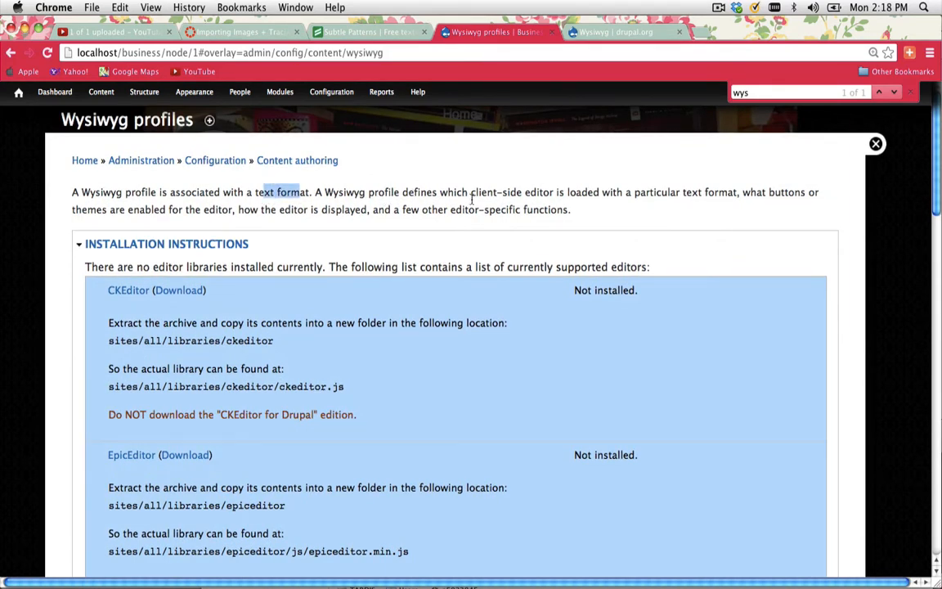
{"action": "mouse_move", "coordinate": [601, 203]}
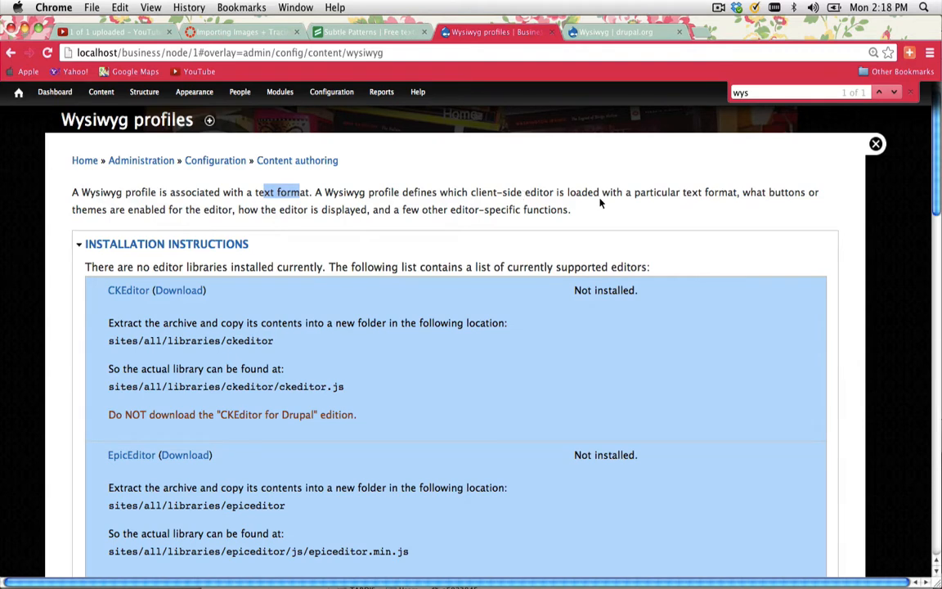
{"action": "mouse_move", "coordinate": [343, 245]}
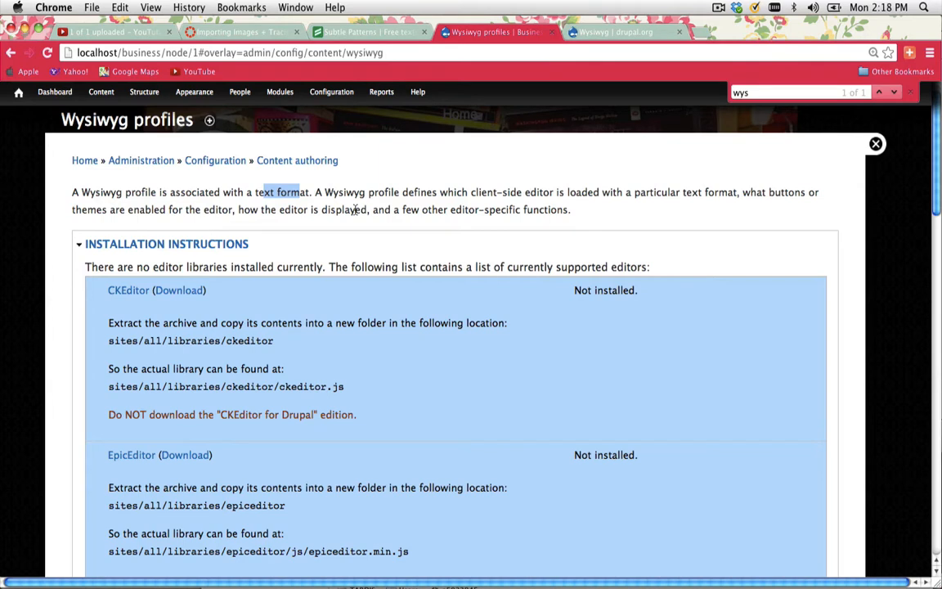
{"action": "mouse_move", "coordinate": [229, 310]}
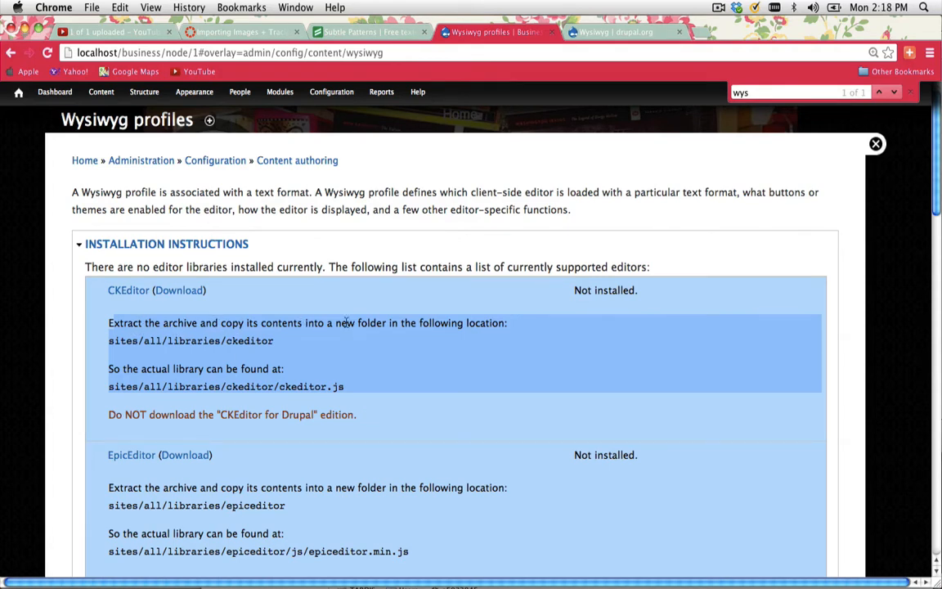
{"action": "mouse_move", "coordinate": [350, 370]}
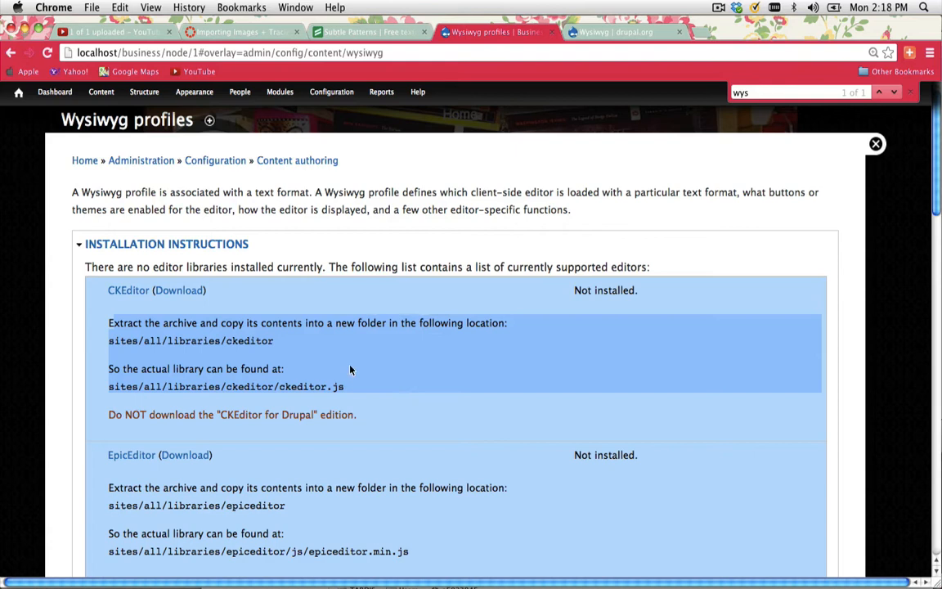
{"action": "mouse_move", "coordinate": [156, 345]}
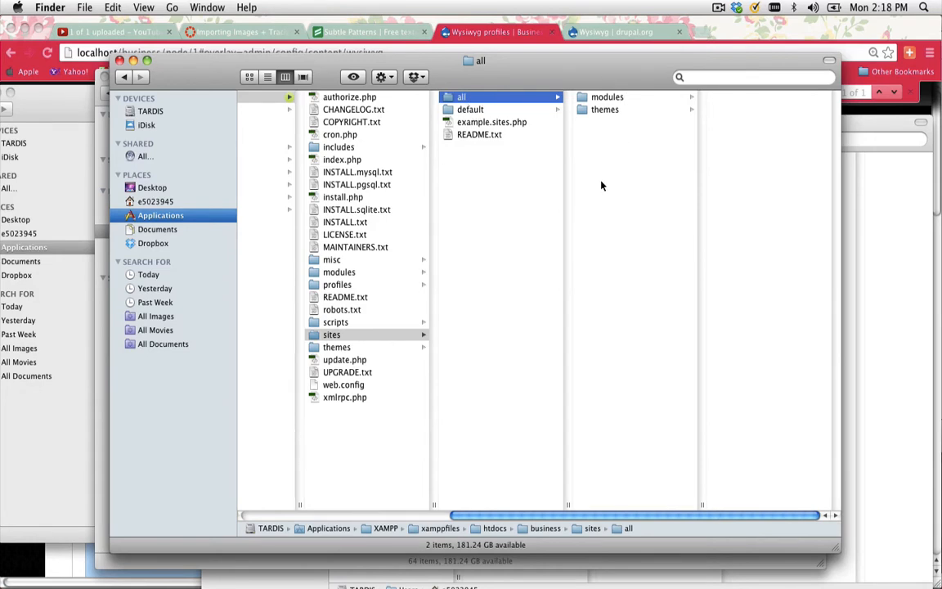
Step: Check the local site's sites/all folder in Finder for a libraries folder
{"action": "type", "text": "libr"}
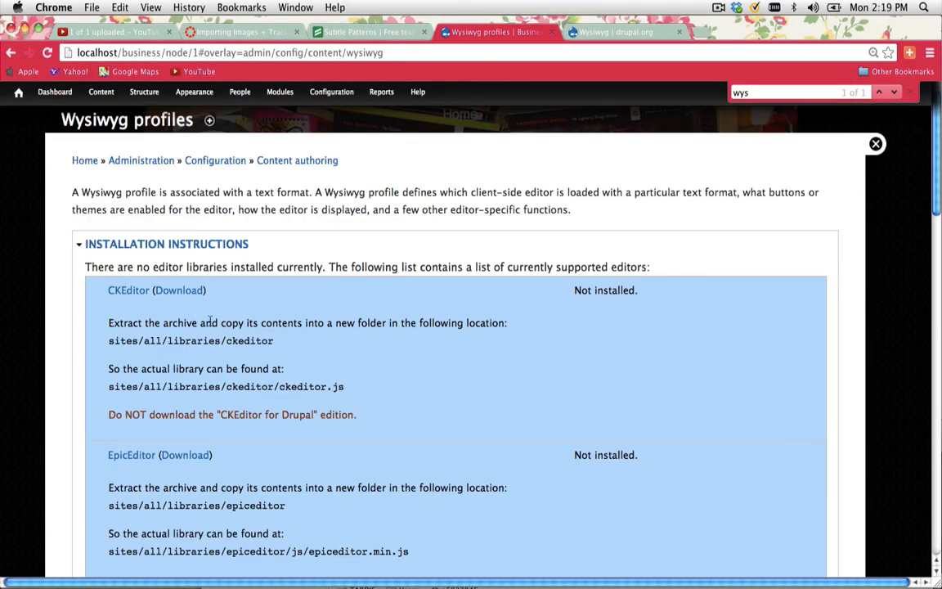
Step: Download the CKEditor 3.6.6.1 package from the CKEditor site's previous versions
{"action": "left_click", "coordinate": [179, 291]}
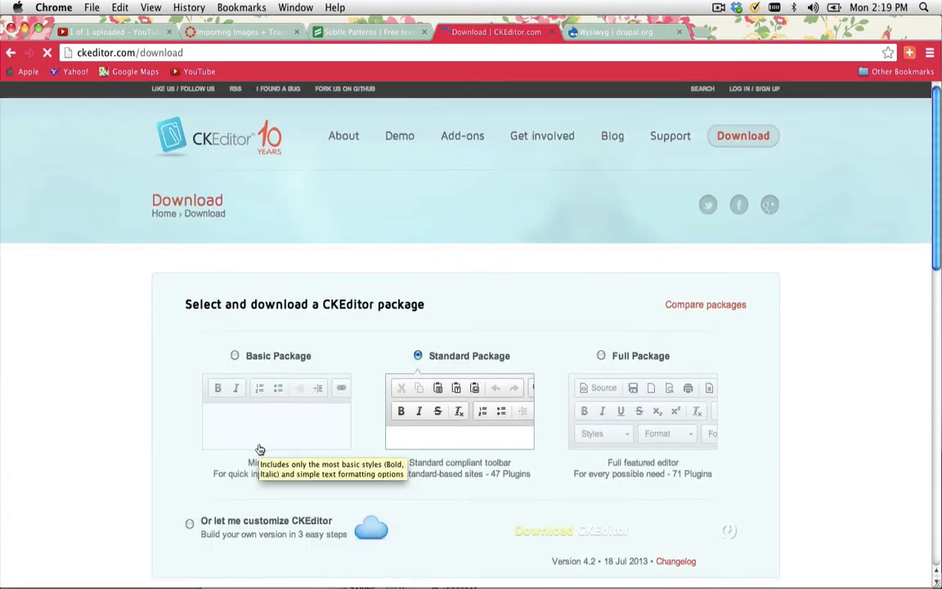
{"action": "scroll", "scroll_direction": "down", "scroll_amount": 3}
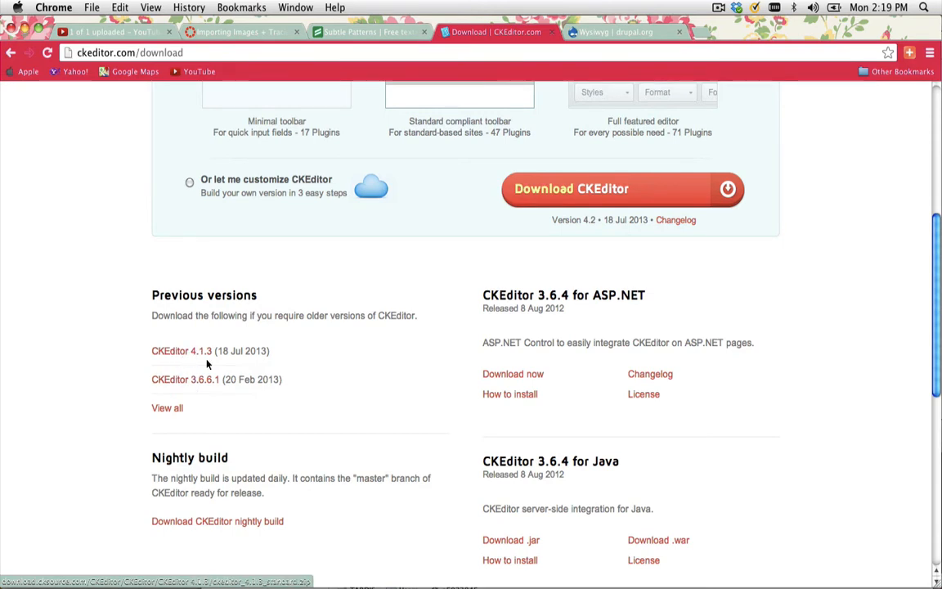
{"action": "mouse_move", "coordinate": [185, 380]}
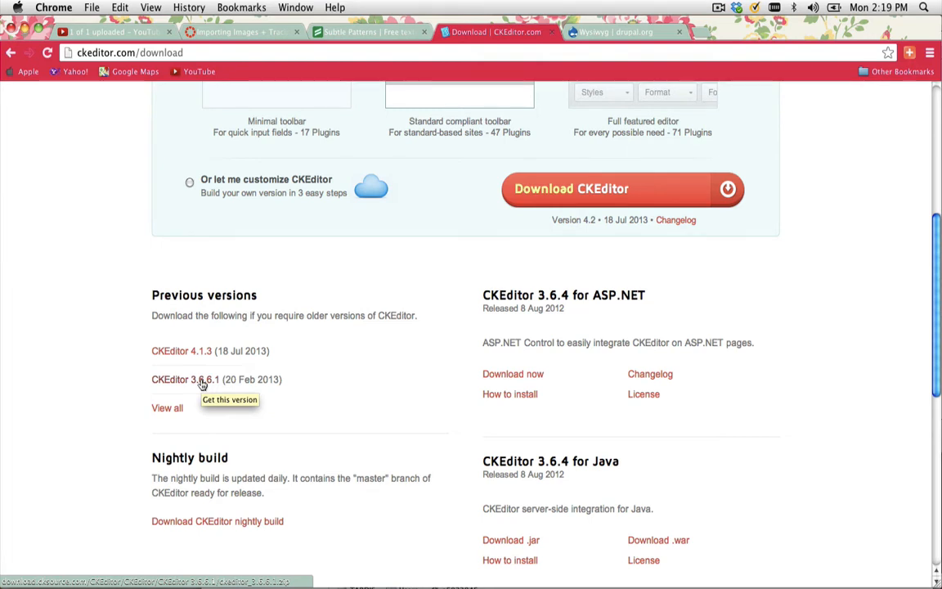
{"action": "mouse_move", "coordinate": [164, 386]}
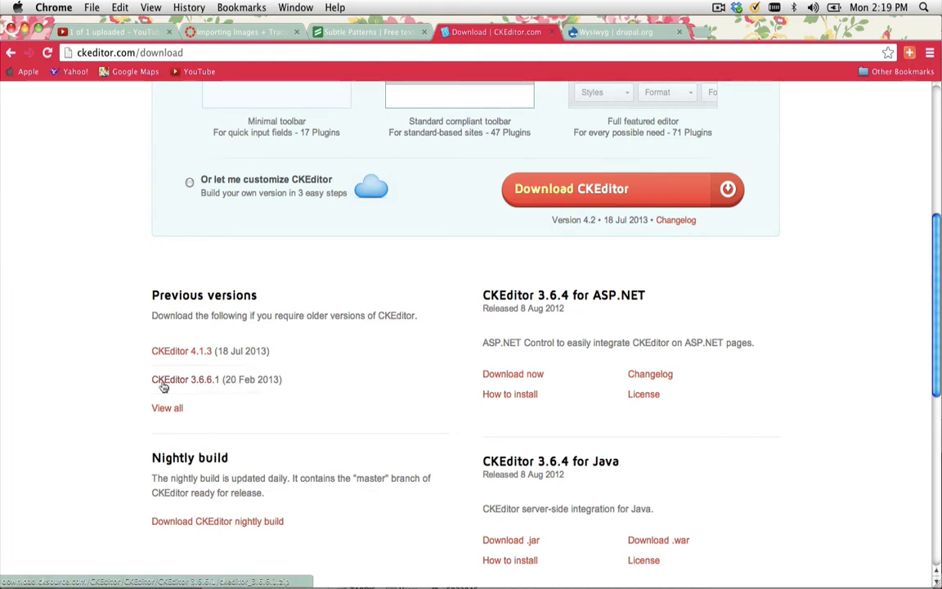
{"action": "double_click", "coordinate": [185, 379]}
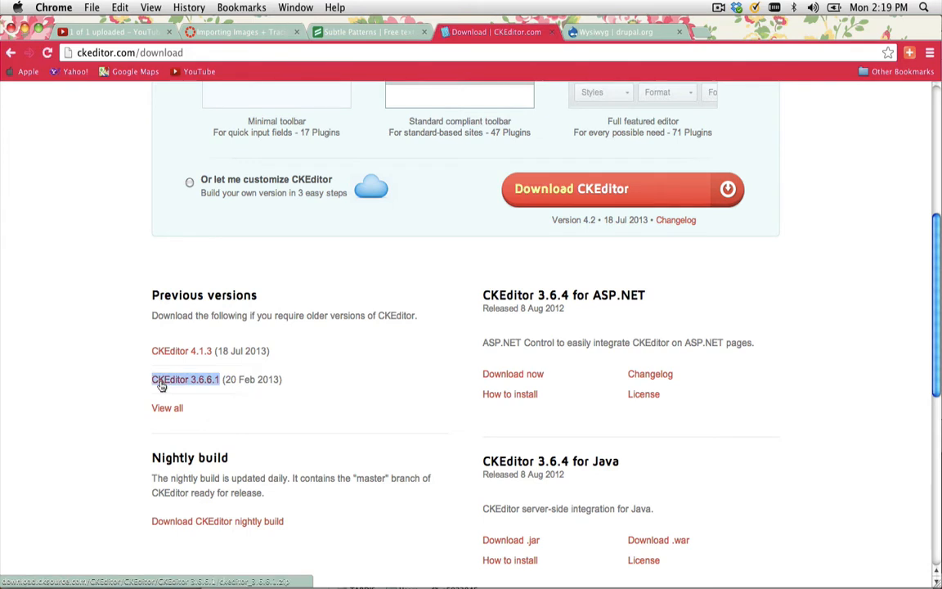
{"action": "left_click", "coordinate": [185, 379]}
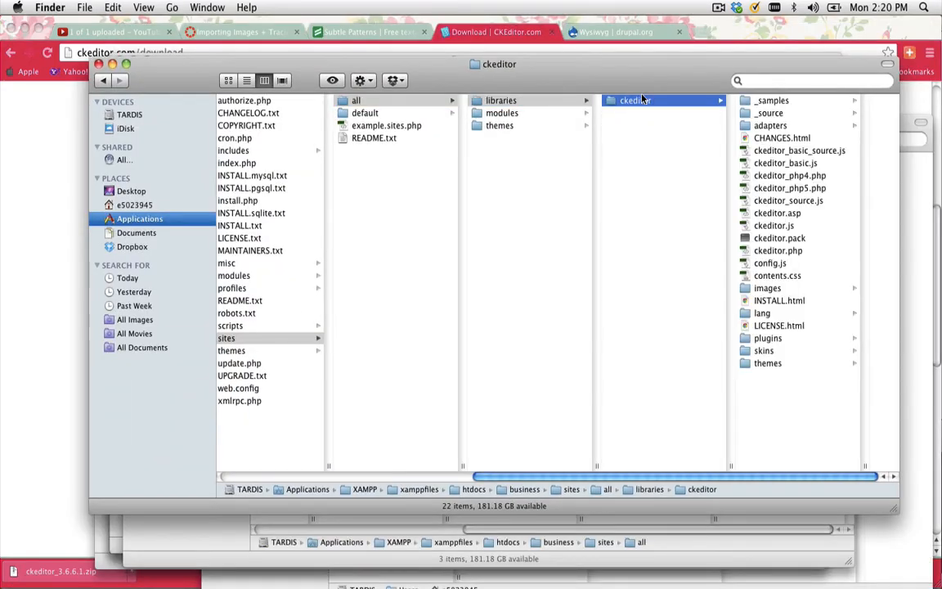
Step: Leave the file browser and return to Drupal's Wysiwyg profiles page
{"action": "left_click", "coordinate": [494, 33]}
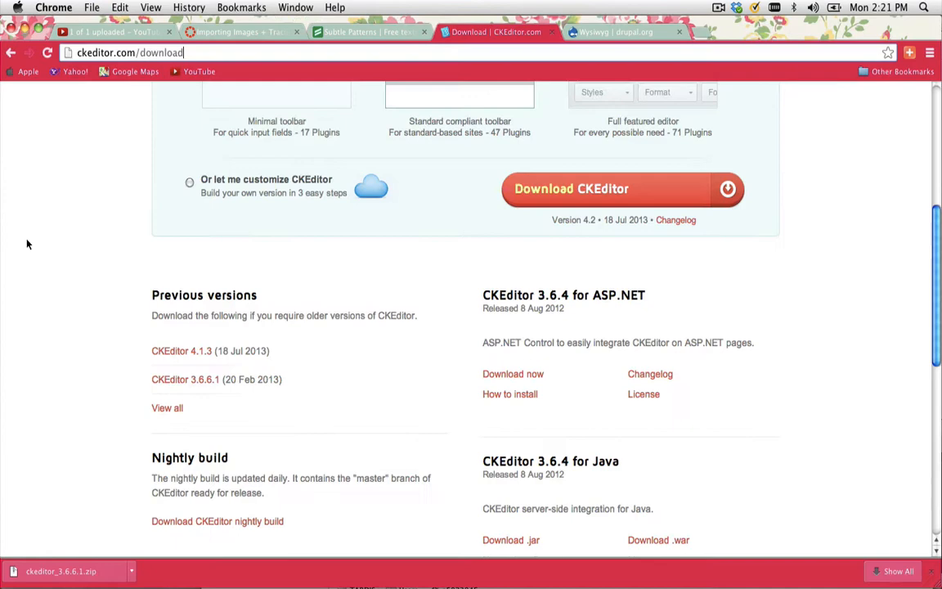
{"action": "left_click", "coordinate": [11, 53]}
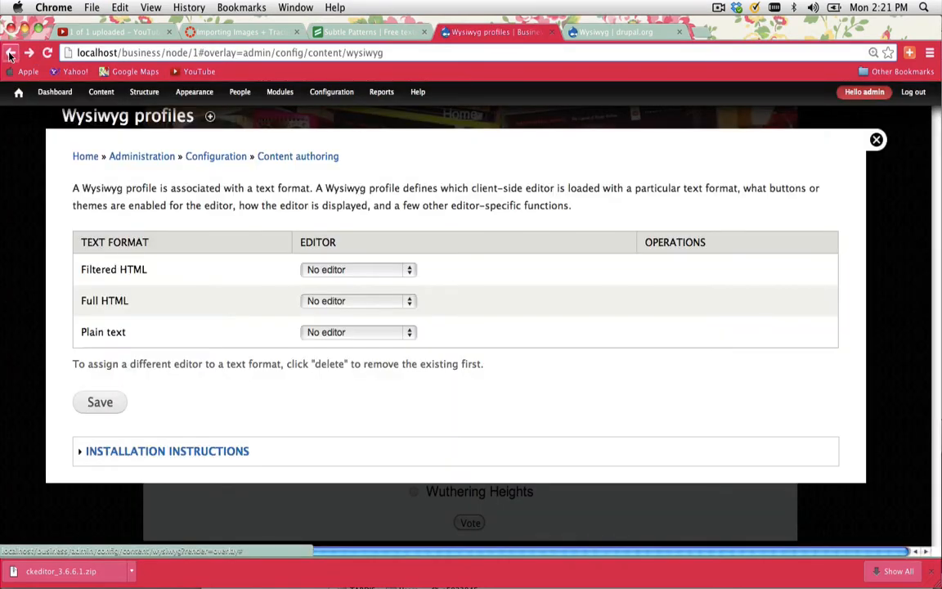
{"action": "mouse_move", "coordinate": [114, 238]}
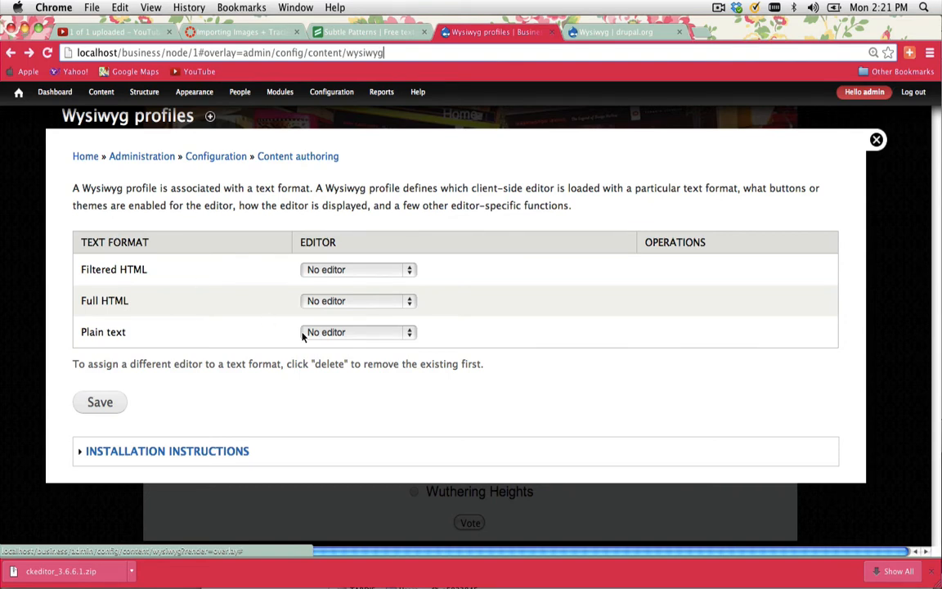
Step: Assign CKEditor 3.6.6.1.7696 as the Full HTML format's editor and save
{"action": "left_click", "coordinate": [357, 301]}
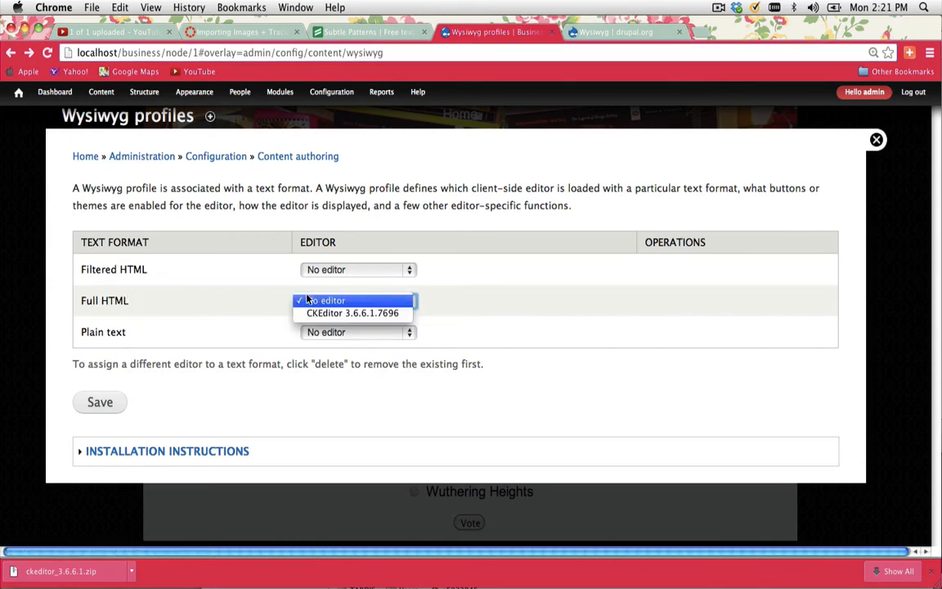
{"action": "left_click", "coordinate": [353, 312]}
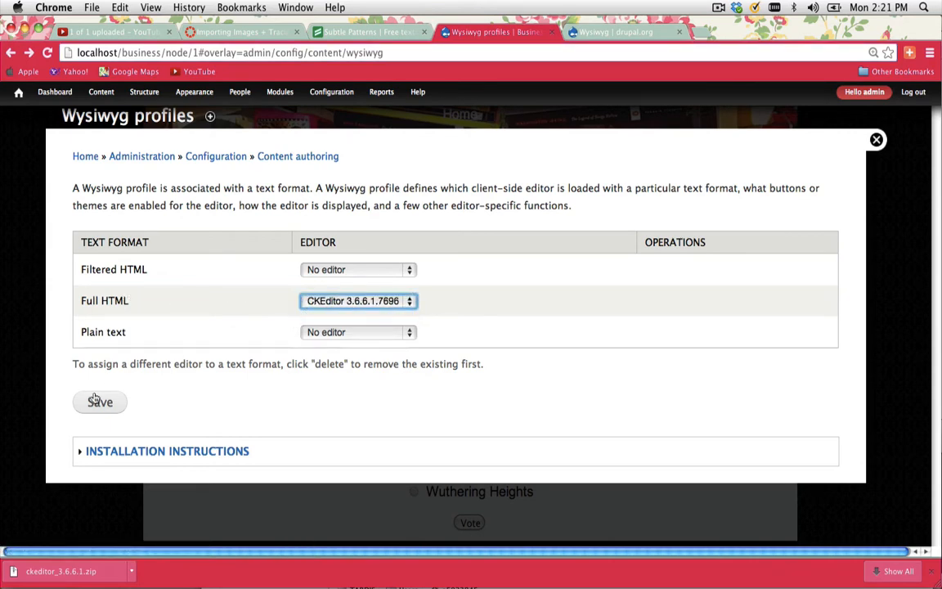
{"action": "left_click", "coordinate": [99, 402]}
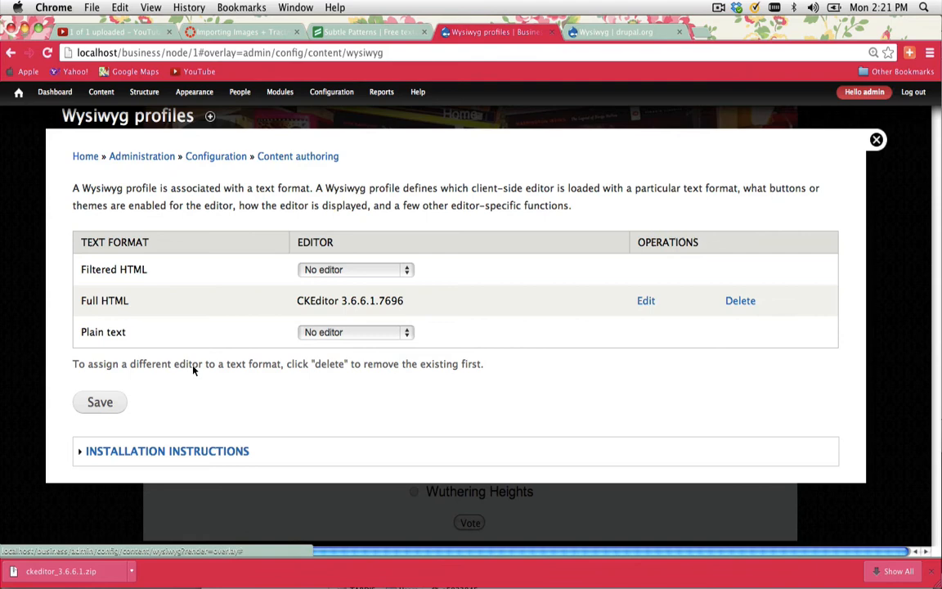
Step: Edit the Full HTML CKEditor profile and expand its Buttons and Plugins section
{"action": "left_click", "coordinate": [645, 301]}
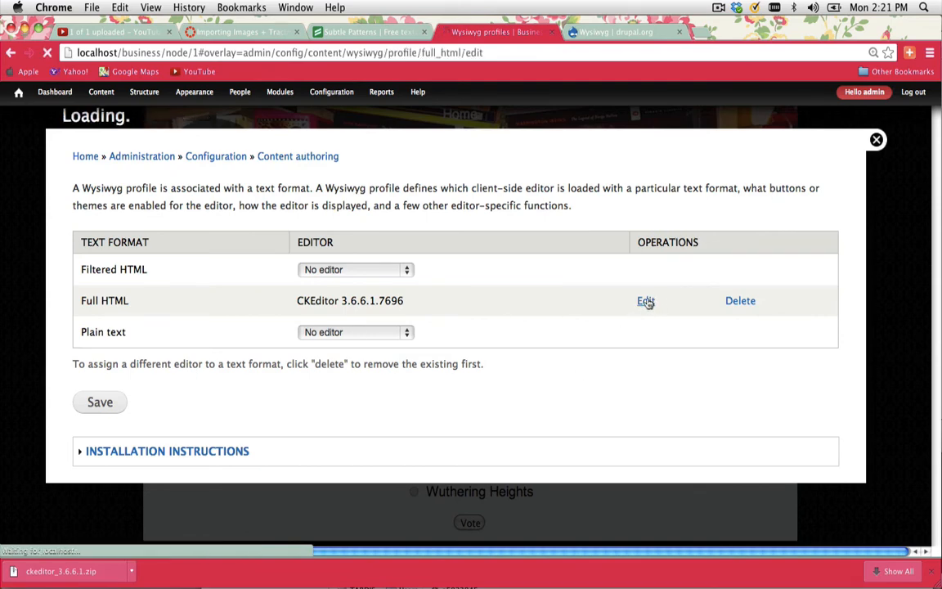
{"action": "left_click", "coordinate": [645, 301]}
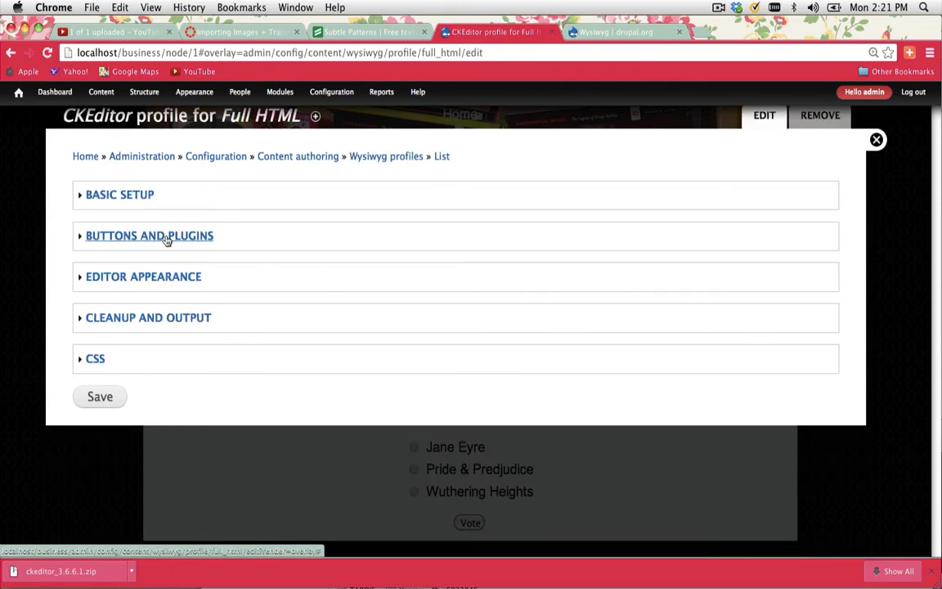
{"action": "left_click", "coordinate": [149, 235]}
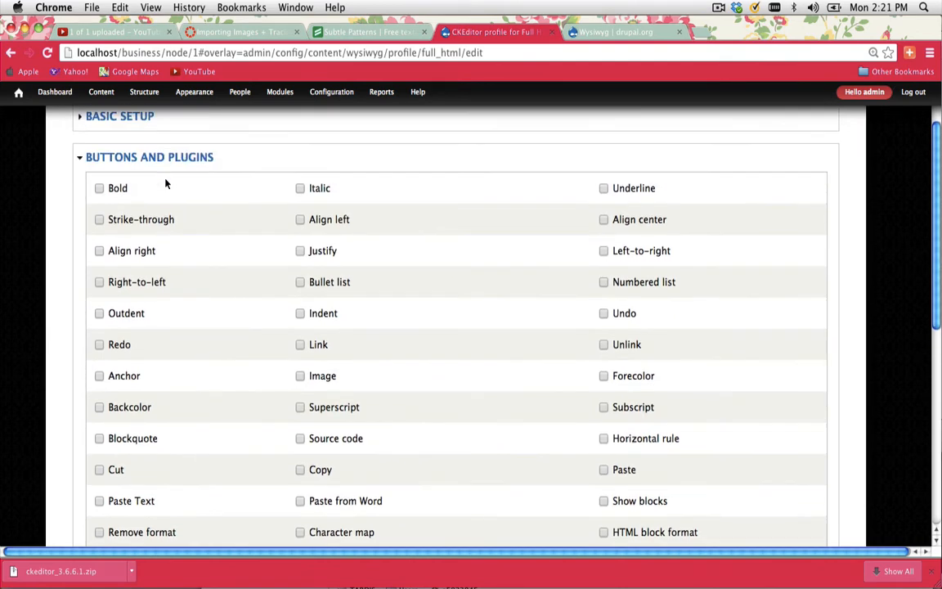
Step: Tick all the buttons and plugins for the Full HTML CKEditor profile and save it
{"action": "scroll", "scroll_direction": "down", "scroll_amount": 3}
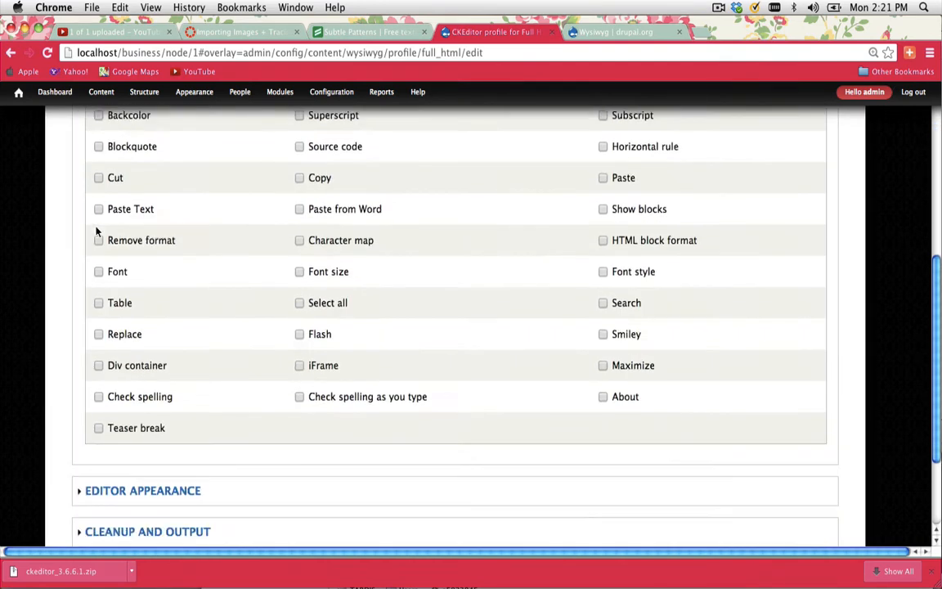
{"action": "scroll", "scroll_direction": "down", "scroll_amount": 3}
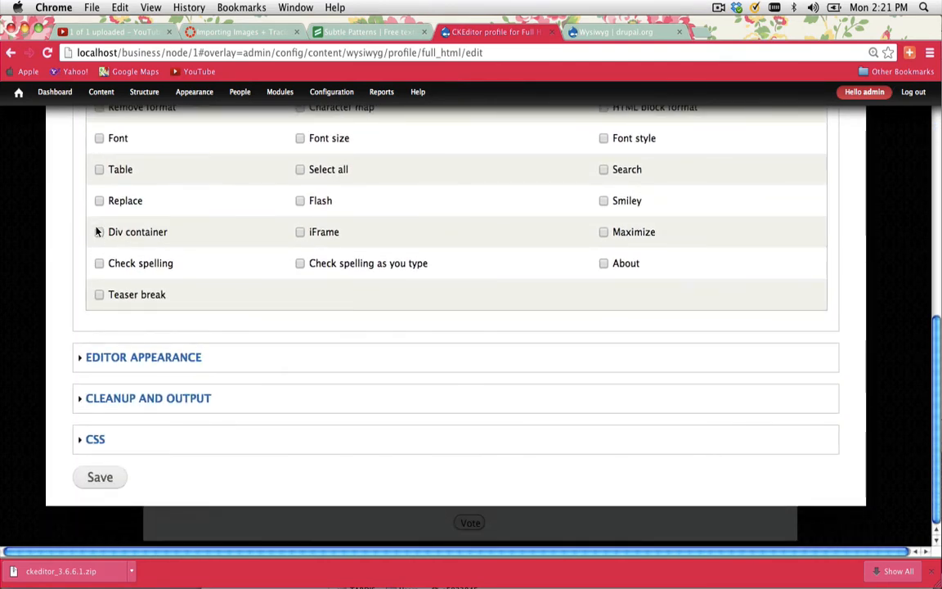
{"action": "scroll", "scroll_direction": "up", "scroll_amount": 3}
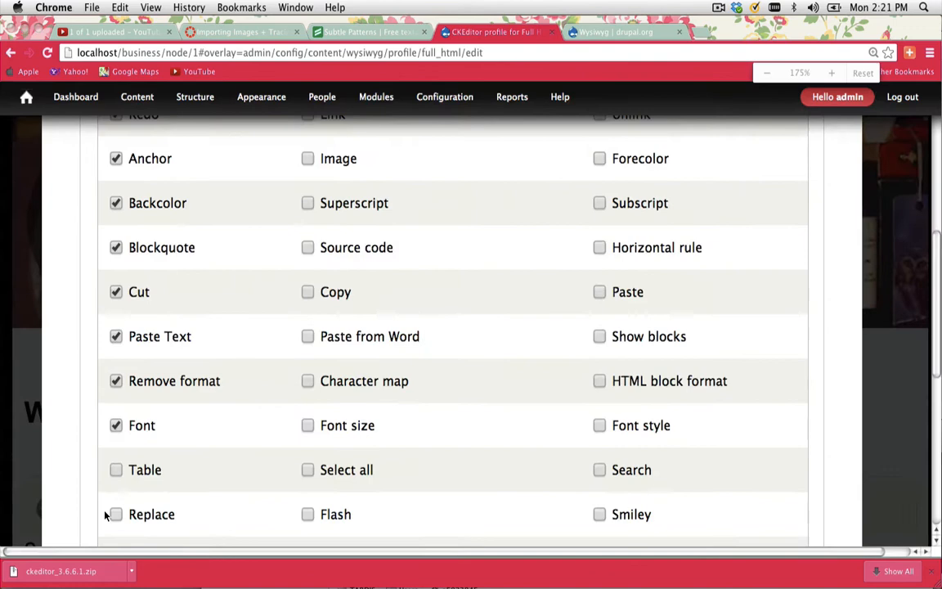
{"action": "scroll", "scroll_direction": "down", "scroll_amount": 3}
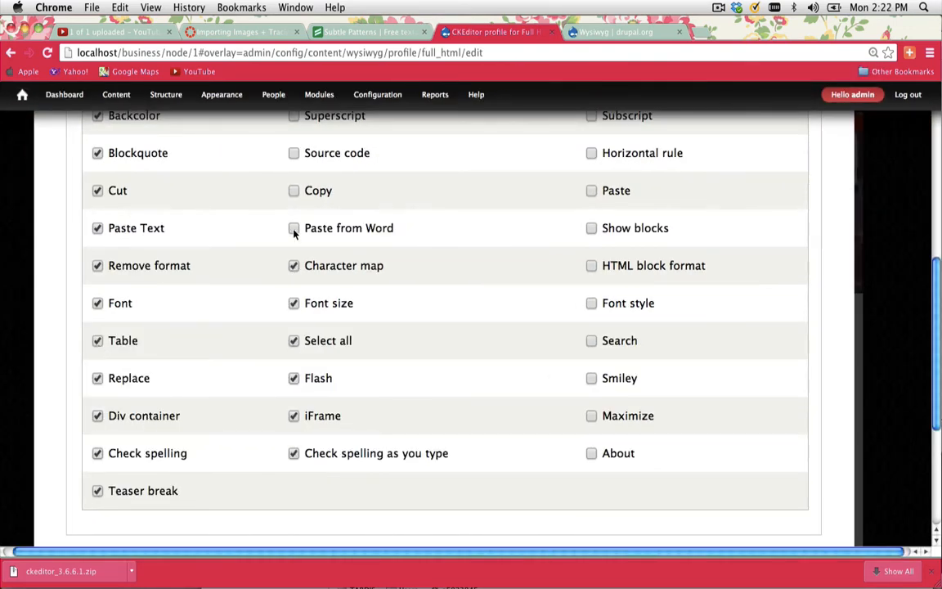
{"action": "scroll", "scroll_direction": "up", "scroll_amount": 3}
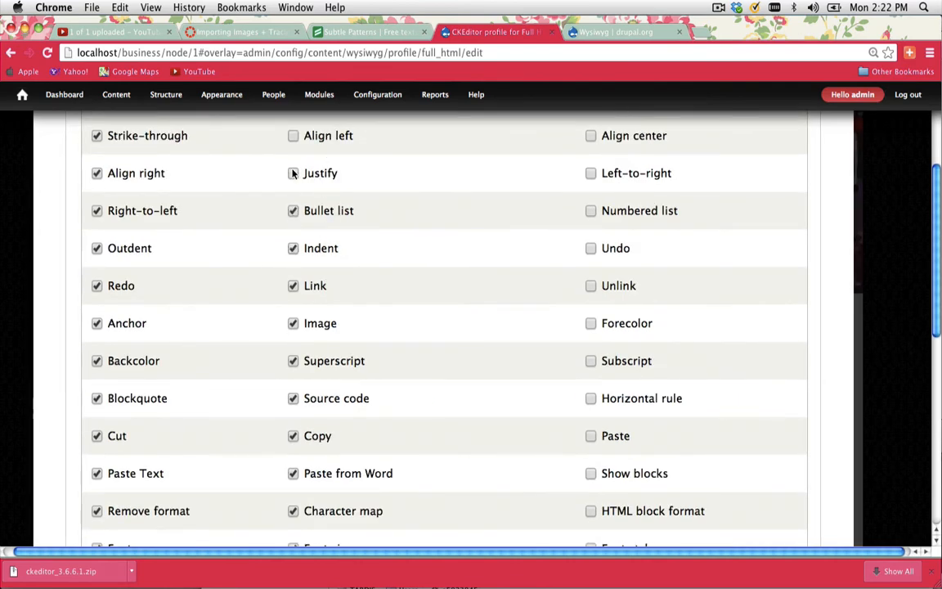
{"action": "scroll", "scroll_direction": "up", "scroll_amount": 3}
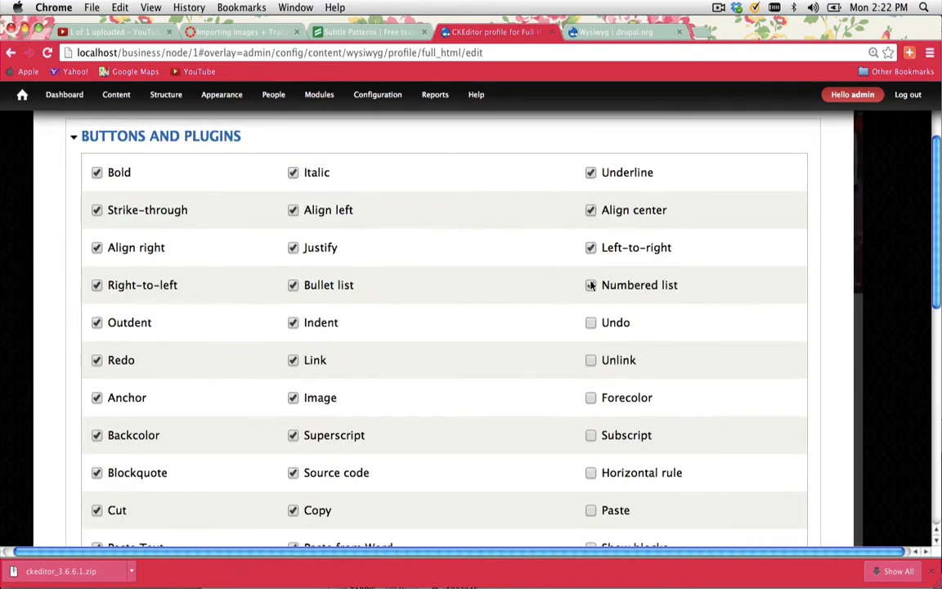
{"action": "scroll", "scroll_direction": "down", "scroll_amount": 3}
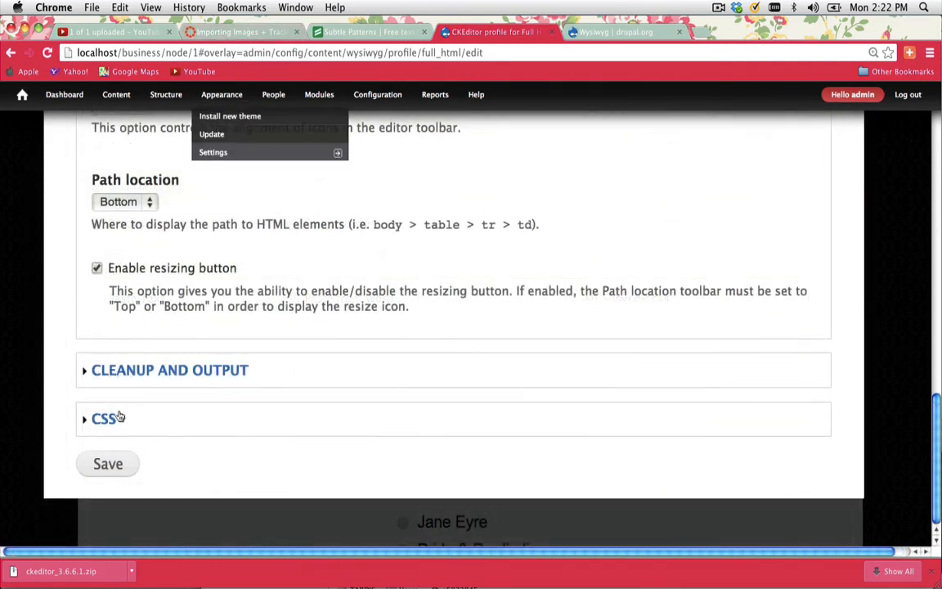
{"action": "left_click", "coordinate": [108, 465]}
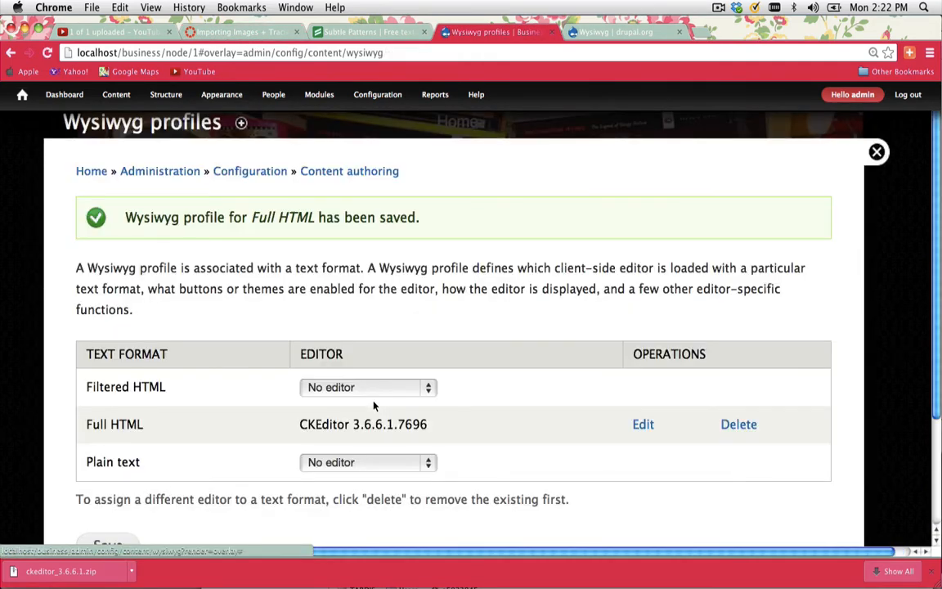
Step: Confirm the profile saved and return to the 'Which one is better?' poll page
{"action": "scroll", "scroll_direction": "down", "scroll_amount": 3}
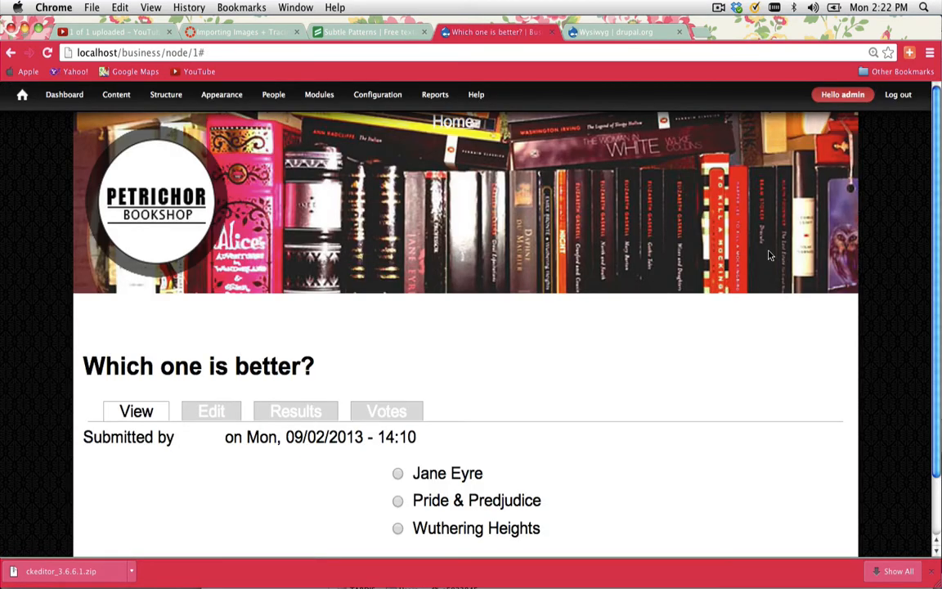
{"action": "mouse_move", "coordinate": [445, 156]}
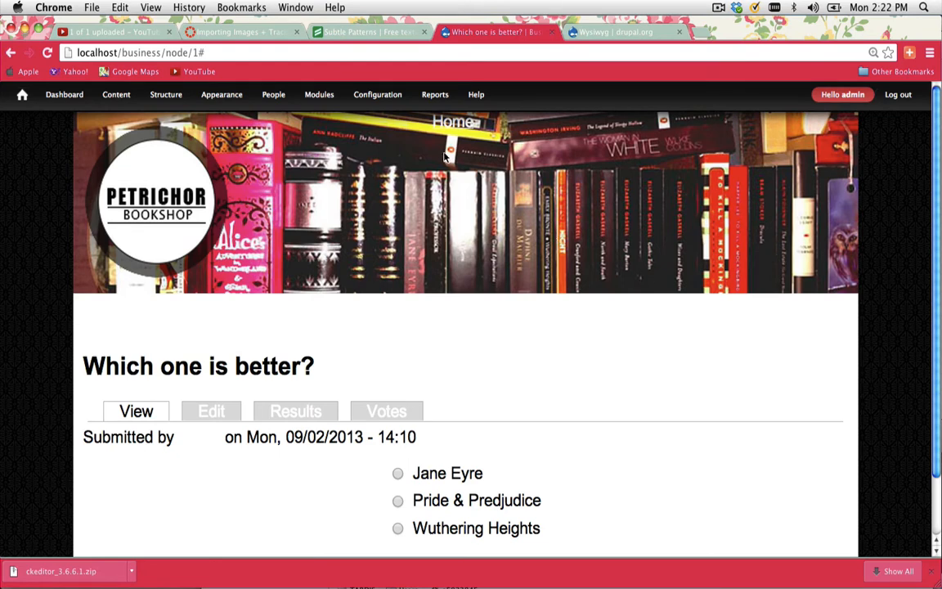
Step: Create a new Basic page with the title 'About Us' and scroll to its Text format setting
{"action": "left_click", "coordinate": [115, 93]}
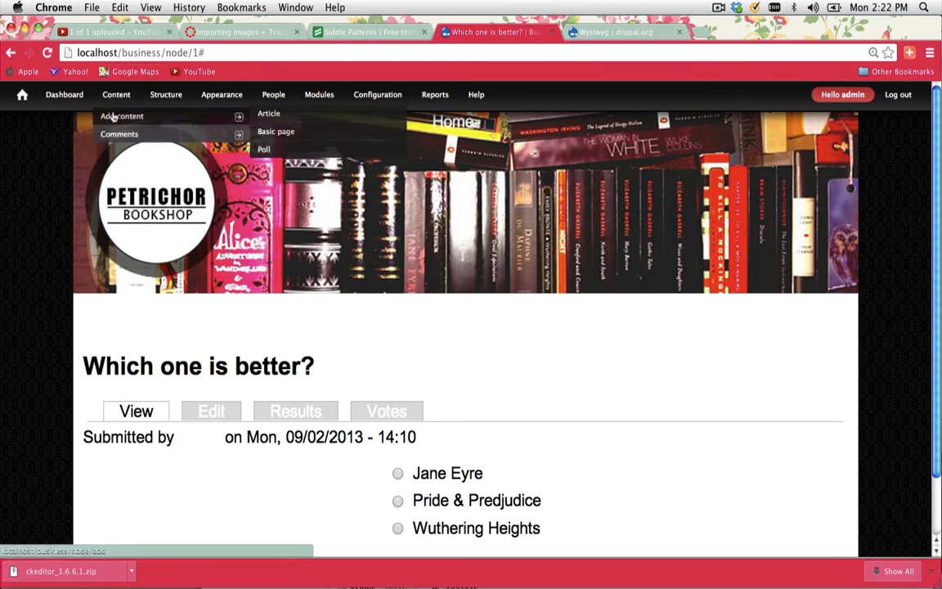
{"action": "left_click", "coordinate": [275, 131]}
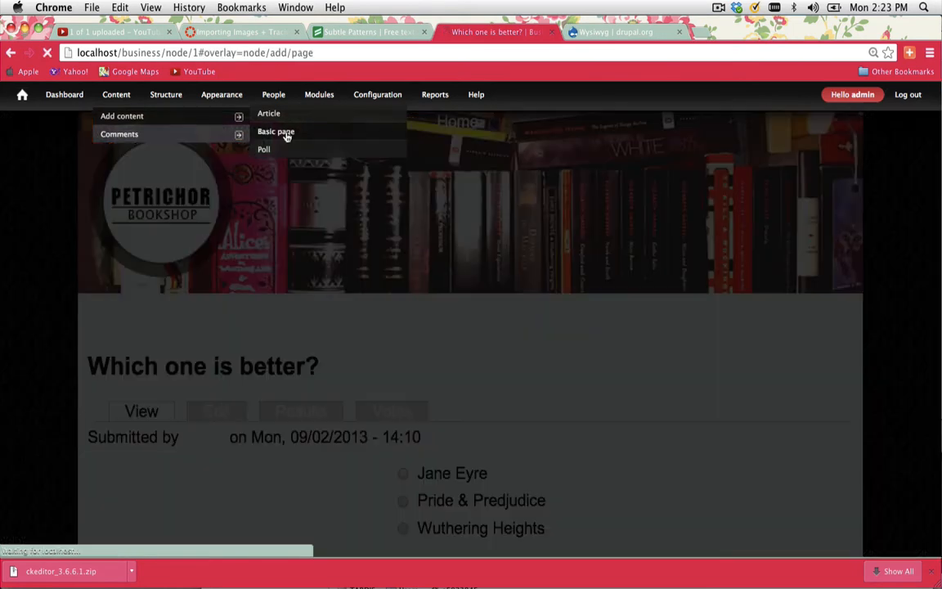
{"action": "left_click", "coordinate": [274, 131]}
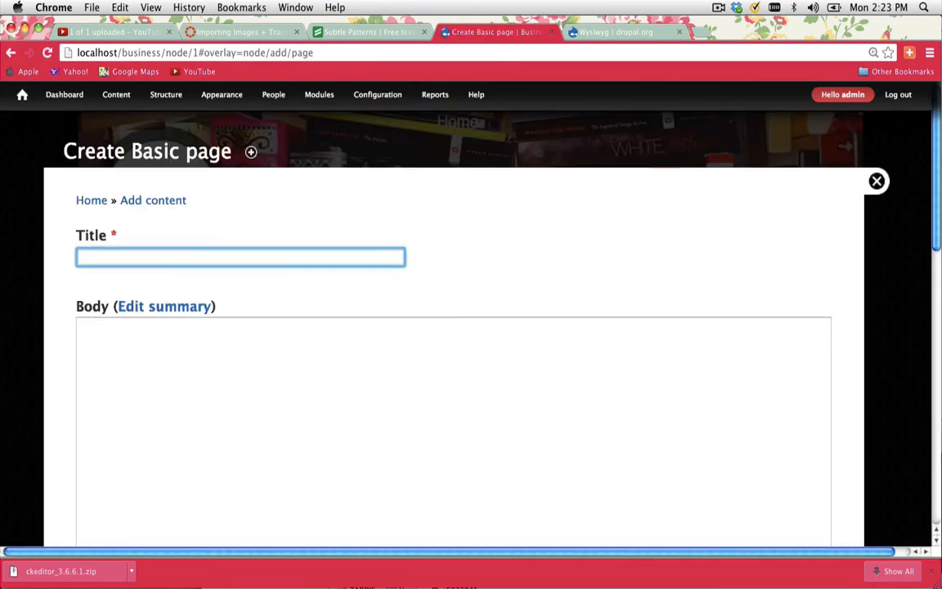
{"action": "type", "text": "About Us"}
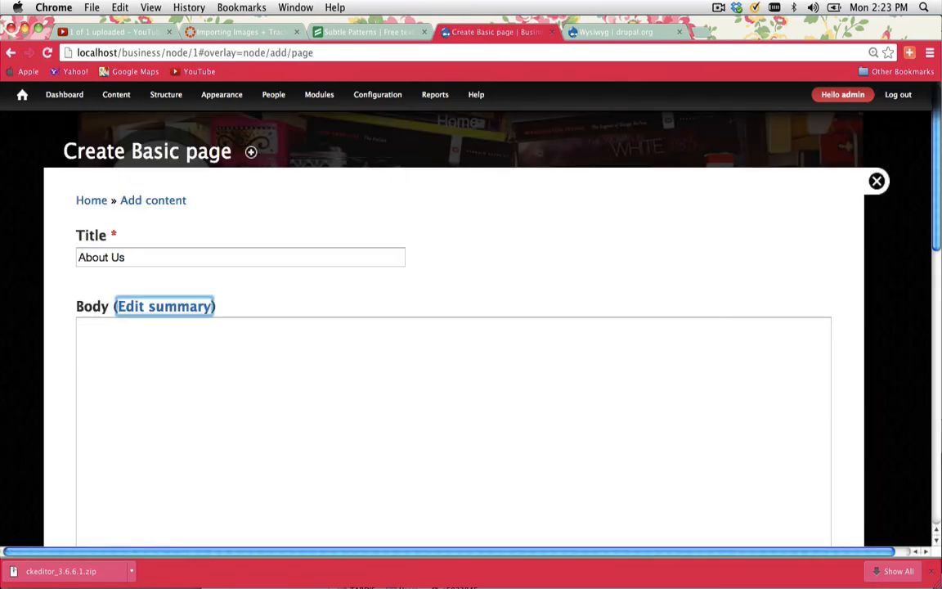
{"action": "scroll", "scroll_direction": "down", "scroll_amount": 3}
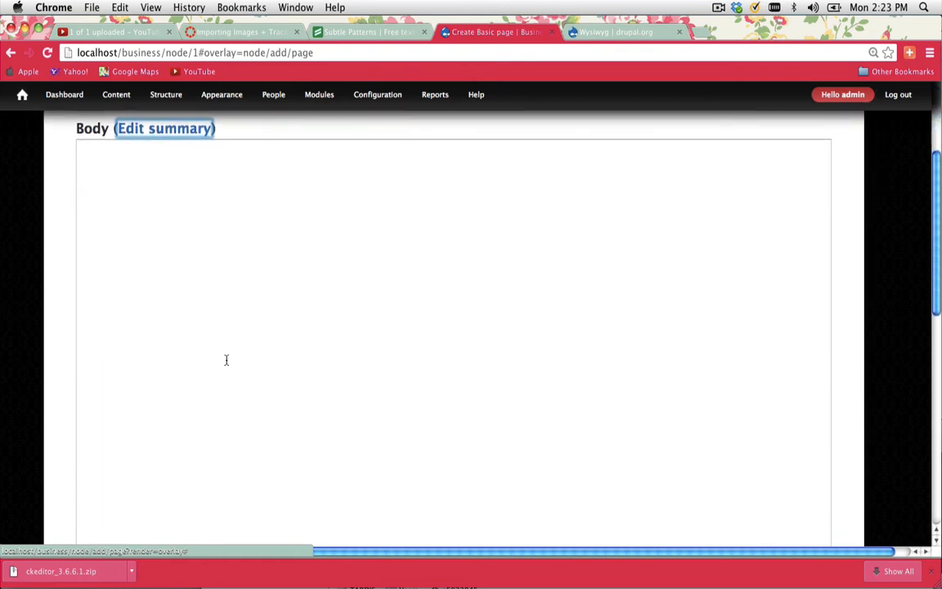
{"action": "mouse_move", "coordinate": [151, 206]}
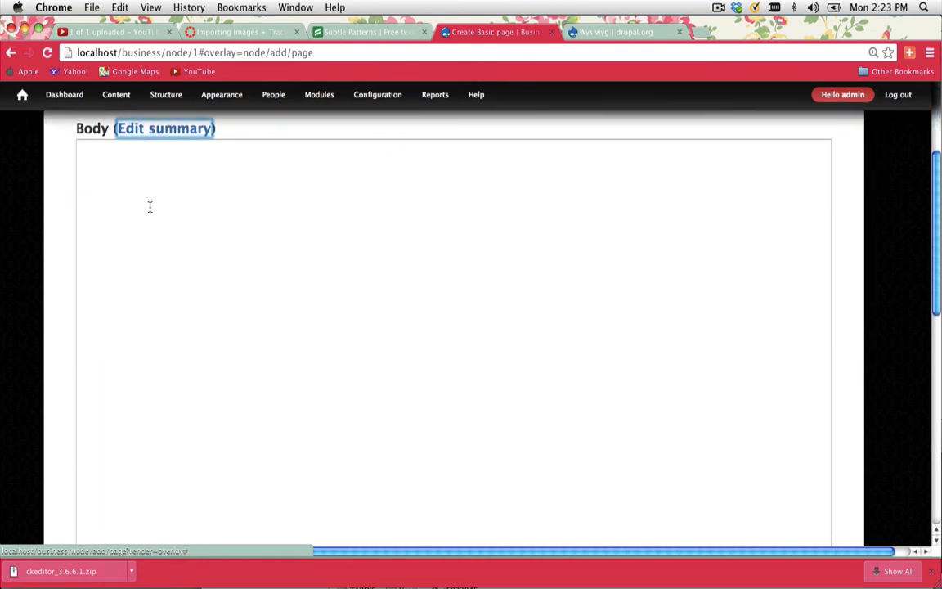
{"action": "scroll", "scroll_direction": "down", "scroll_amount": 3}
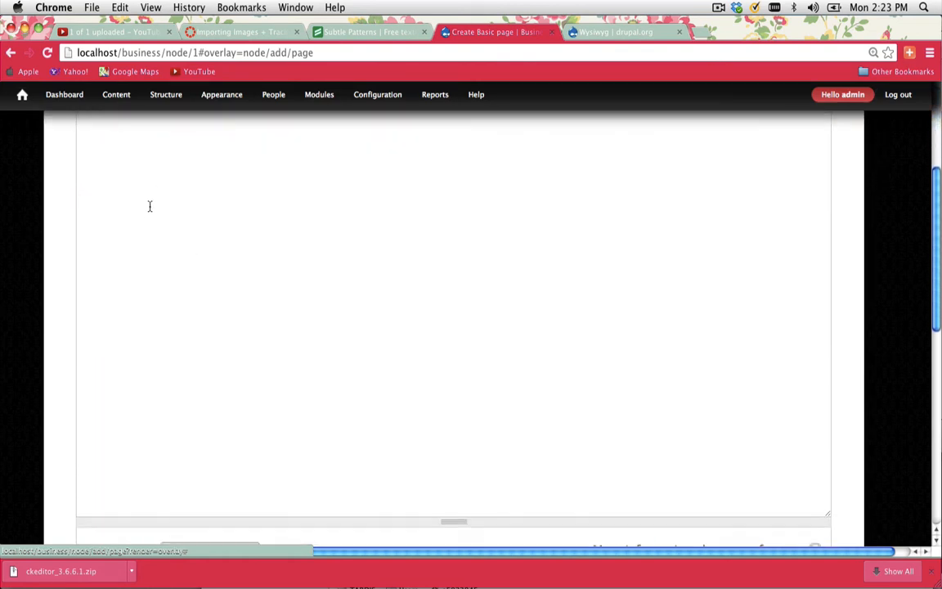
{"action": "scroll", "scroll_direction": "down", "scroll_amount": 3}
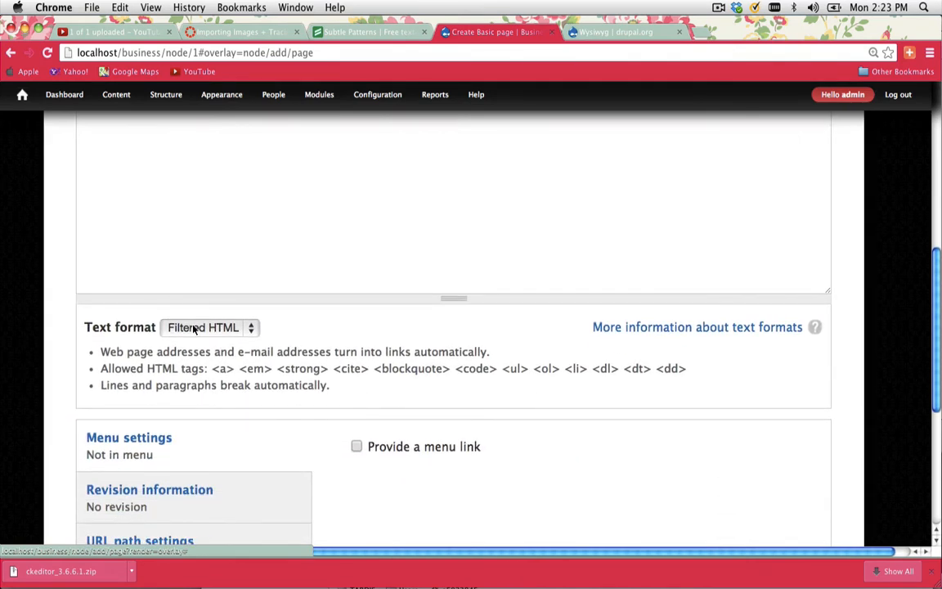
Step: Set the body's text format to Full HTML so the CKEditor toolbar loads
{"action": "left_click", "coordinate": [209, 327]}
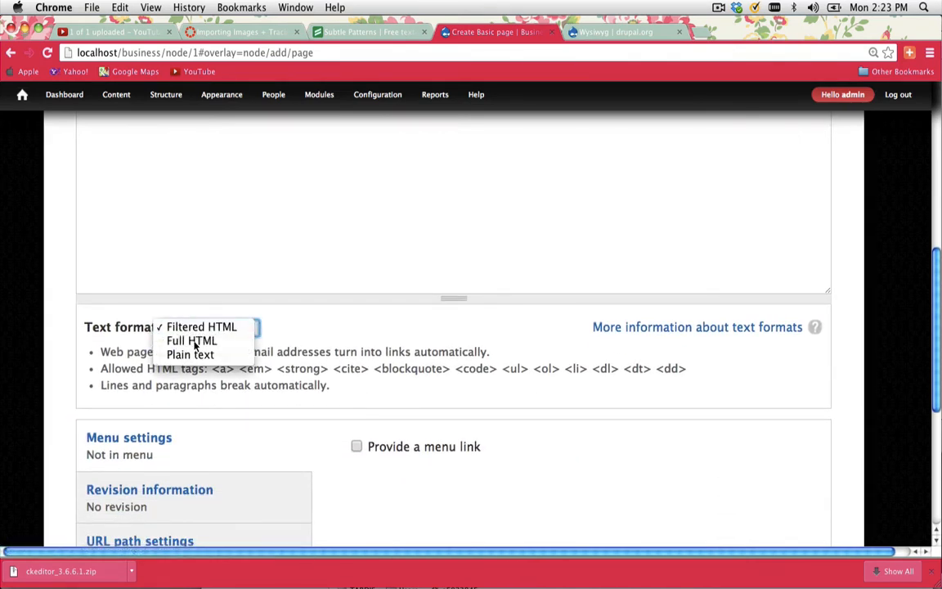
{"action": "left_click", "coordinate": [192, 340]}
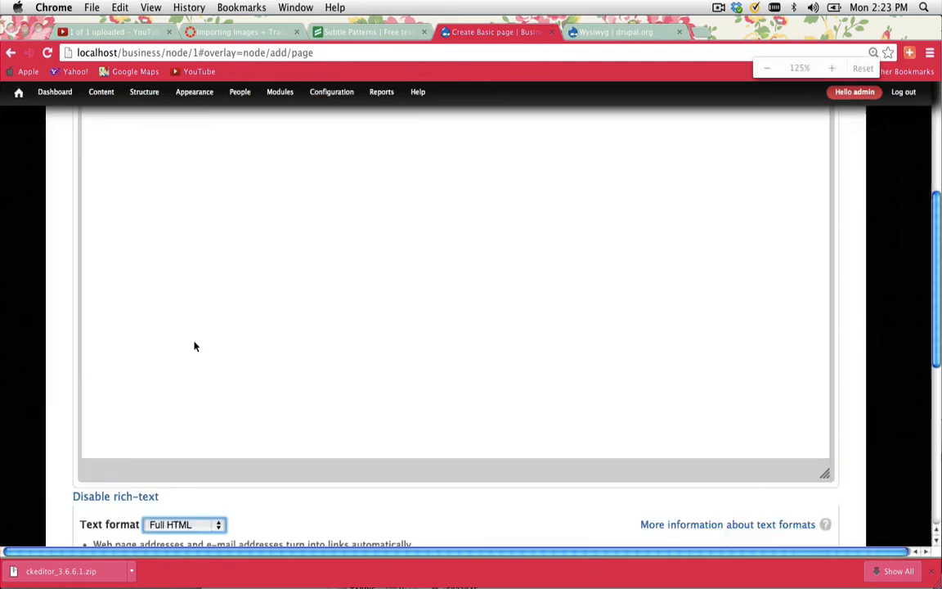
{"action": "scroll", "scroll_direction": "up", "scroll_amount": 3}
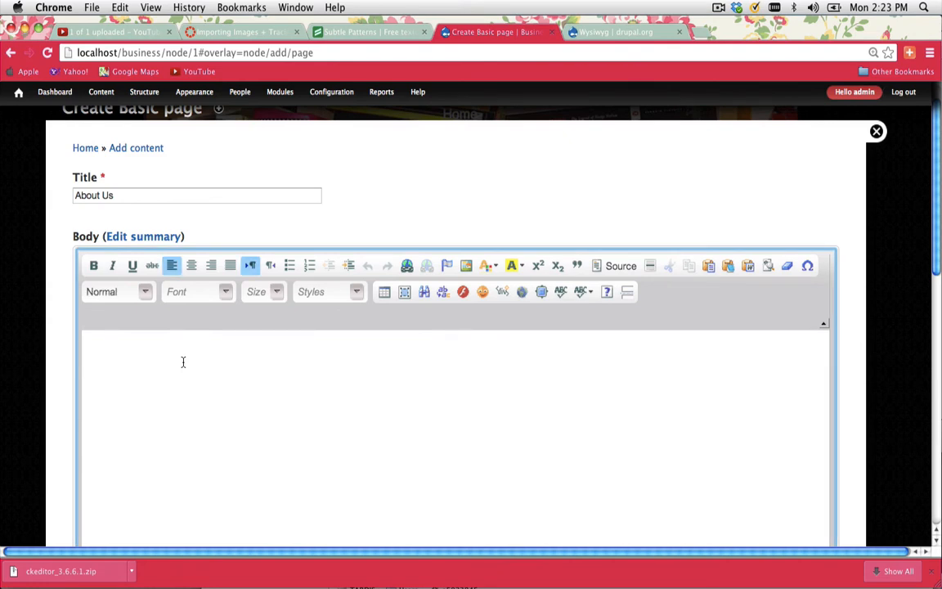
Step: Write the body sentence 'About this bookshop.' in the editor
{"action": "type", "text": "A"}
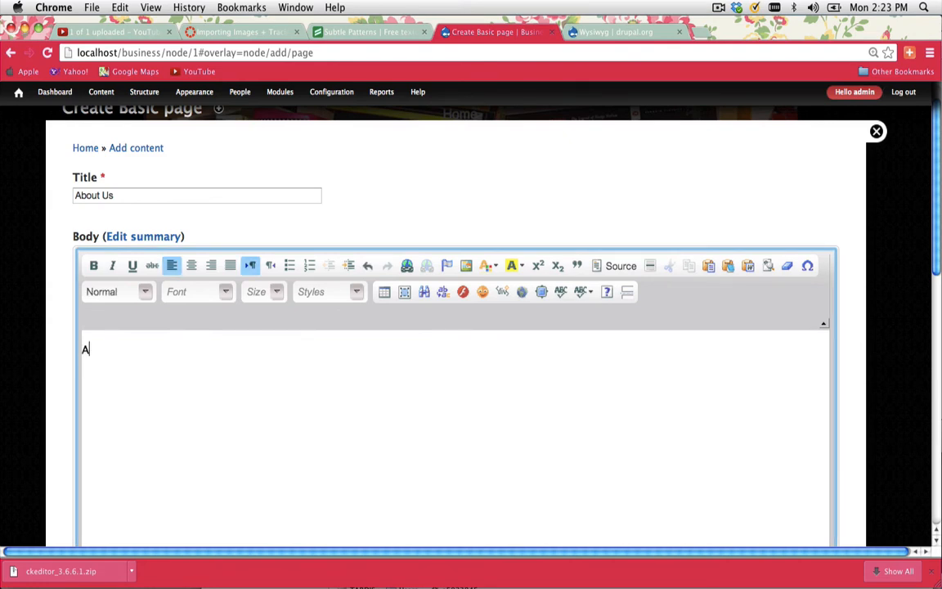
{"action": "type", "text": "bout th"}
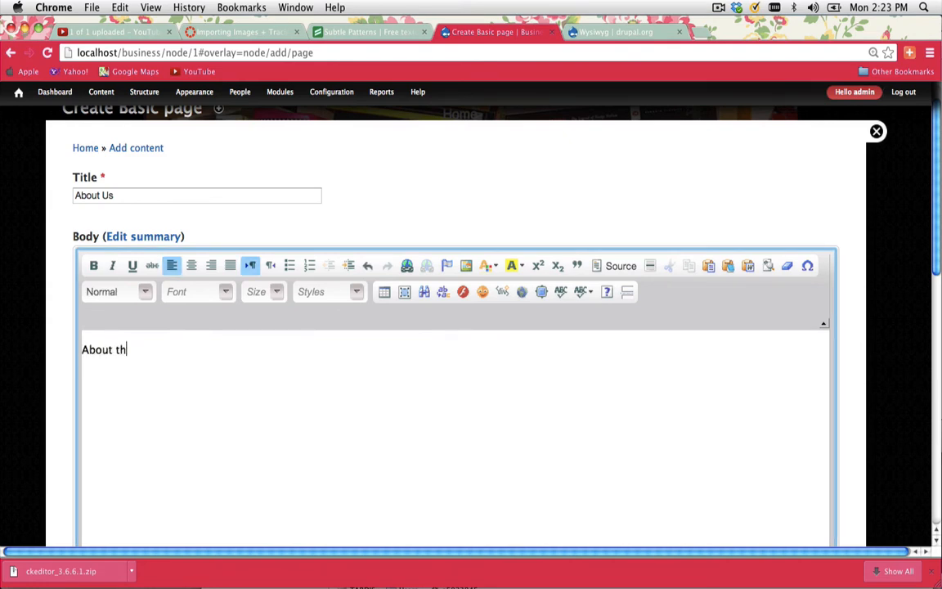
{"action": "type", "text": "is bookshop."}
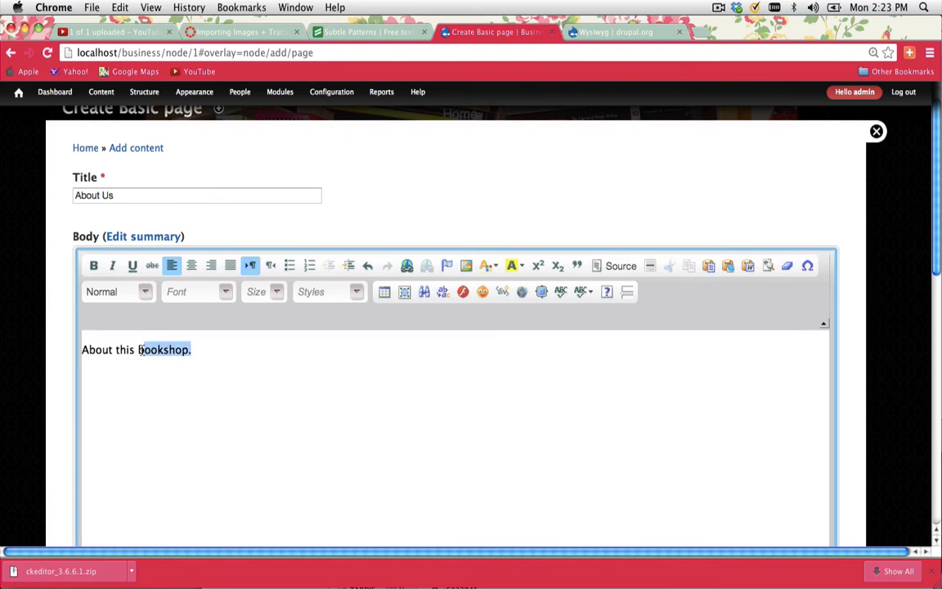
Step: Make the word 'bookshop' bold and colour it red via More Colors
{"action": "left_click", "coordinate": [93, 265]}
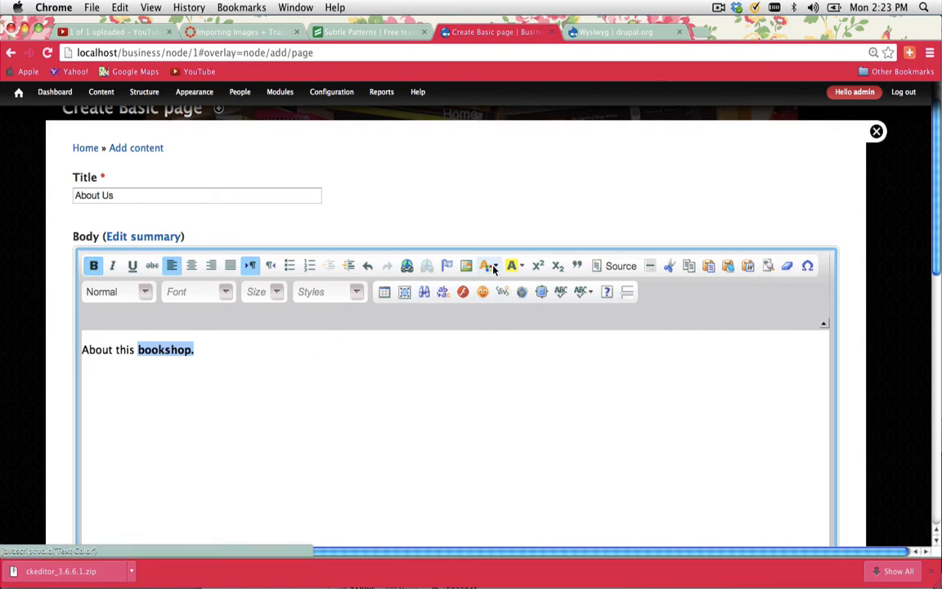
{"action": "left_click", "coordinate": [487, 264]}
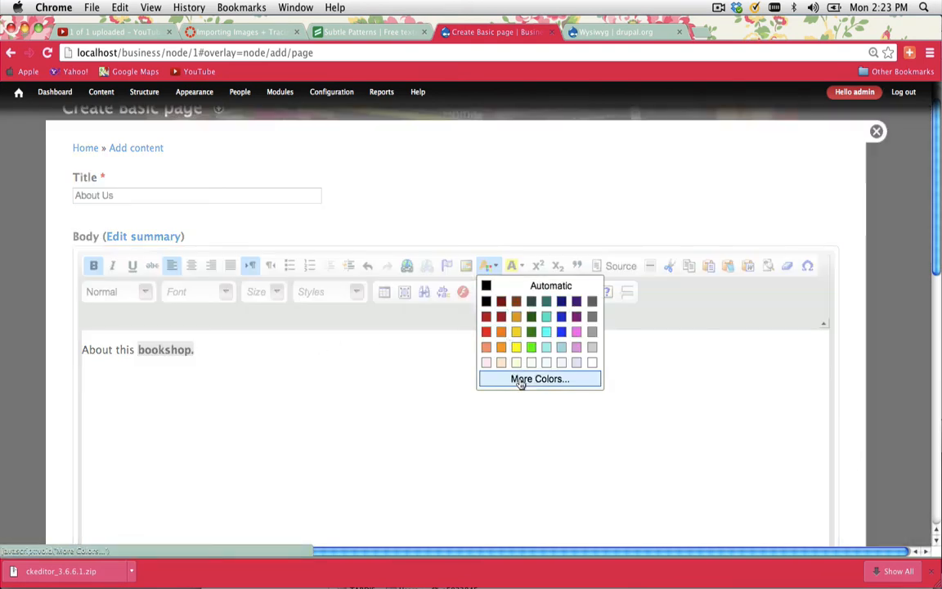
{"action": "left_click", "coordinate": [540, 380]}
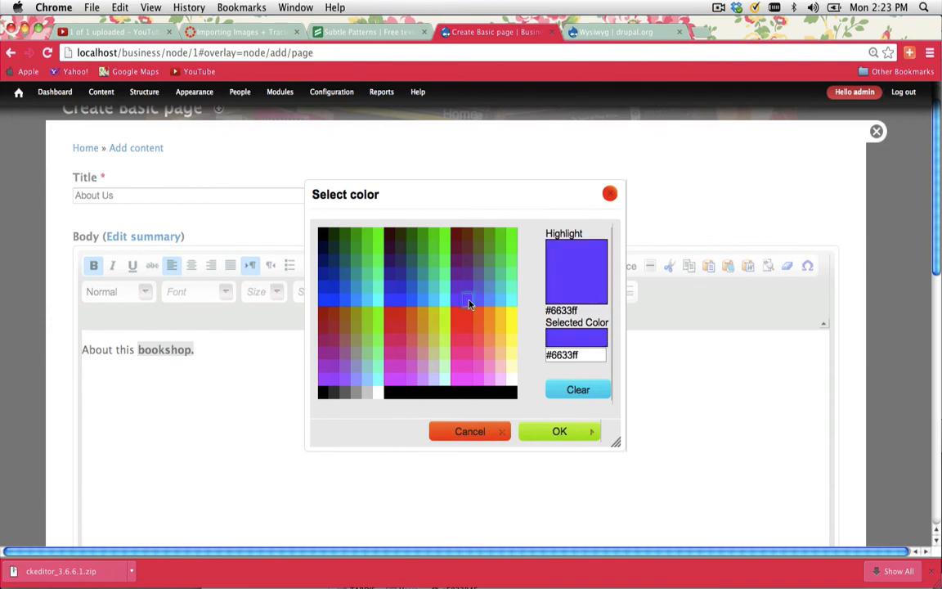
{"action": "left_click", "coordinate": [389, 314]}
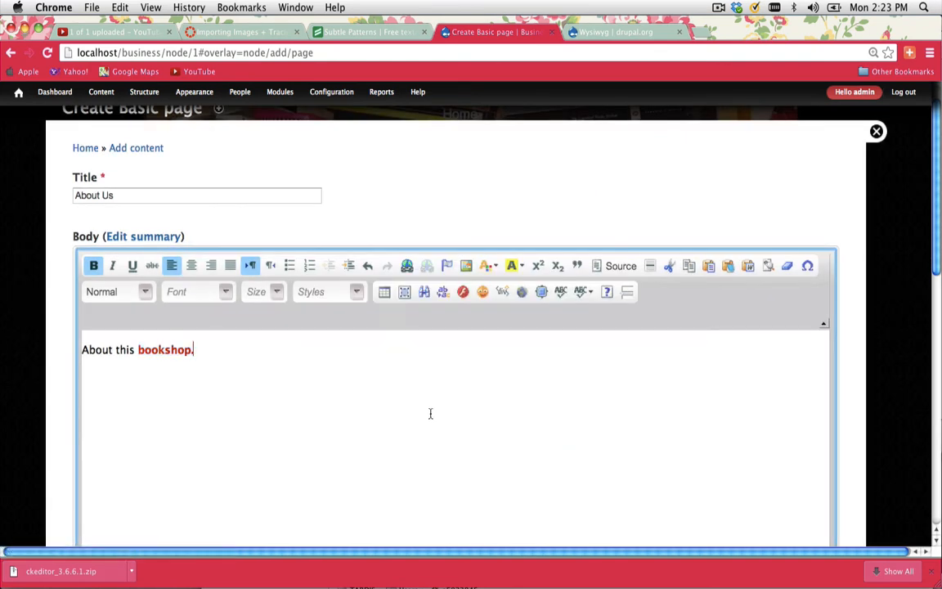
Step: Enable 'Provide a menu link' under Main menu and save the About Us page
{"action": "scroll", "scroll_direction": "down", "scroll_amount": 3}
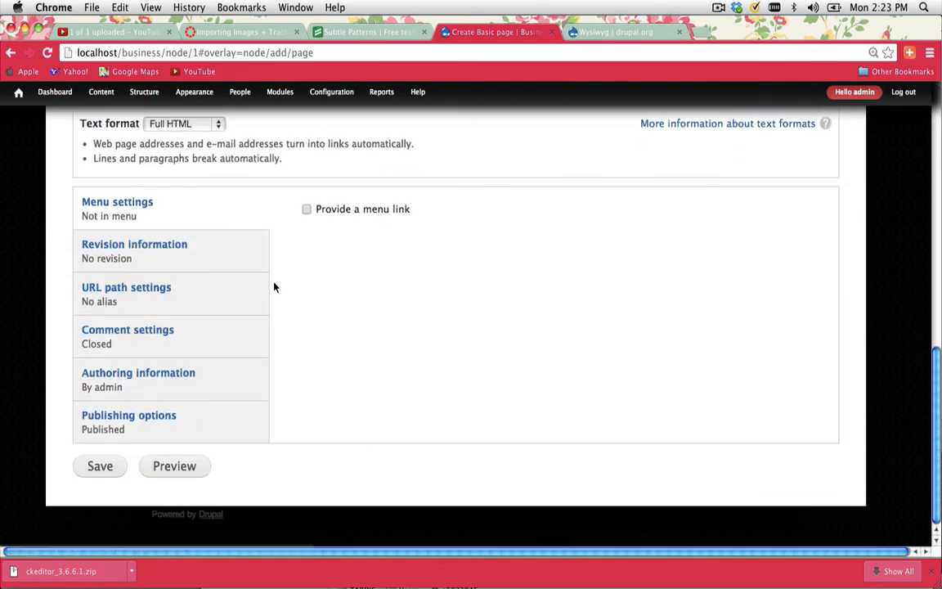
{"action": "left_click", "coordinate": [307, 209]}
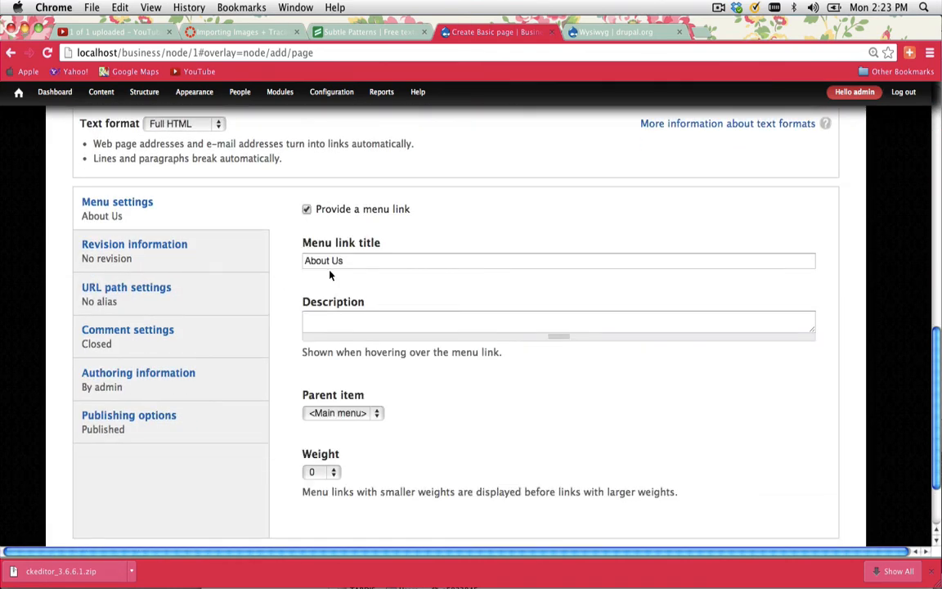
{"action": "scroll", "scroll_direction": "down", "scroll_amount": 3}
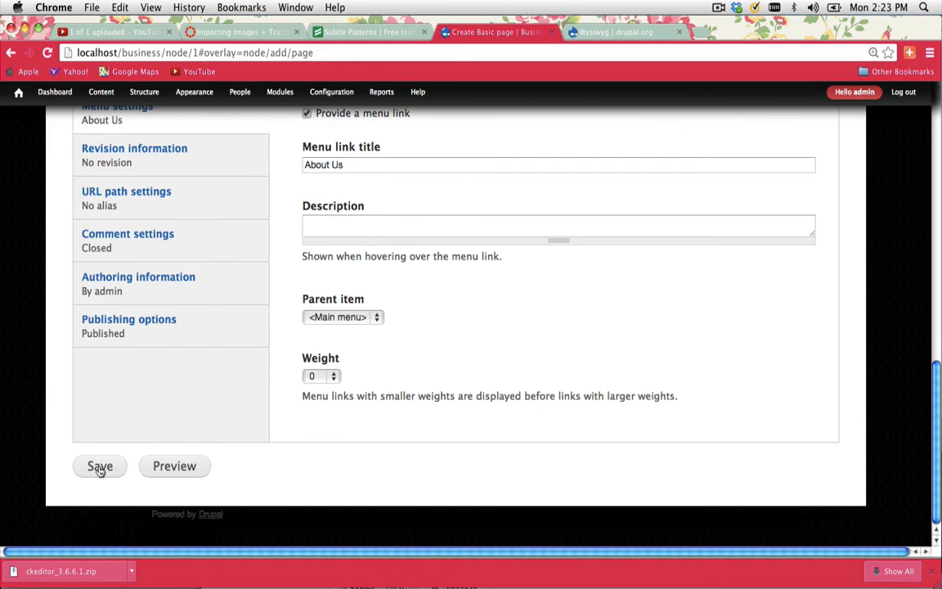
{"action": "left_click", "coordinate": [100, 465]}
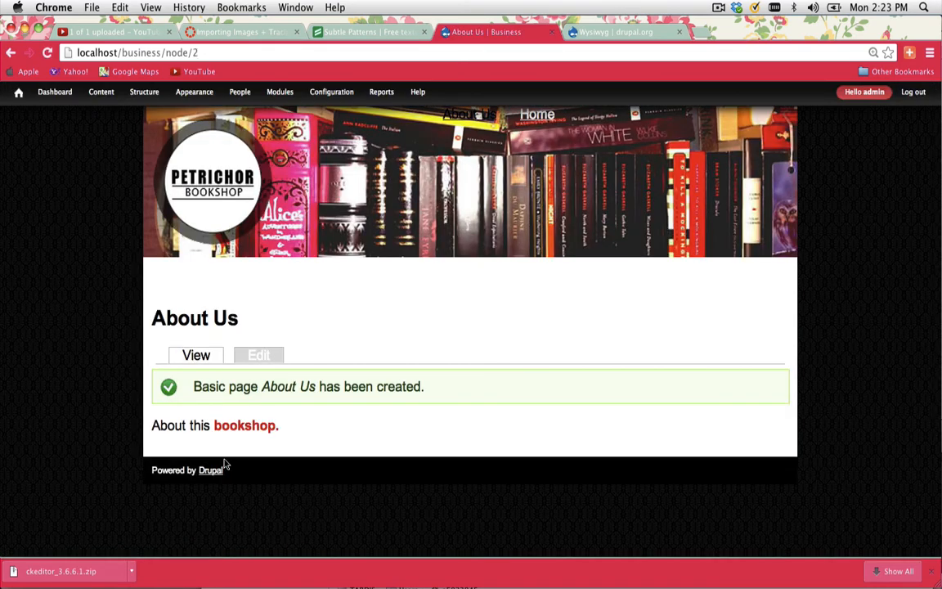
{"action": "mouse_move", "coordinate": [330, 430]}
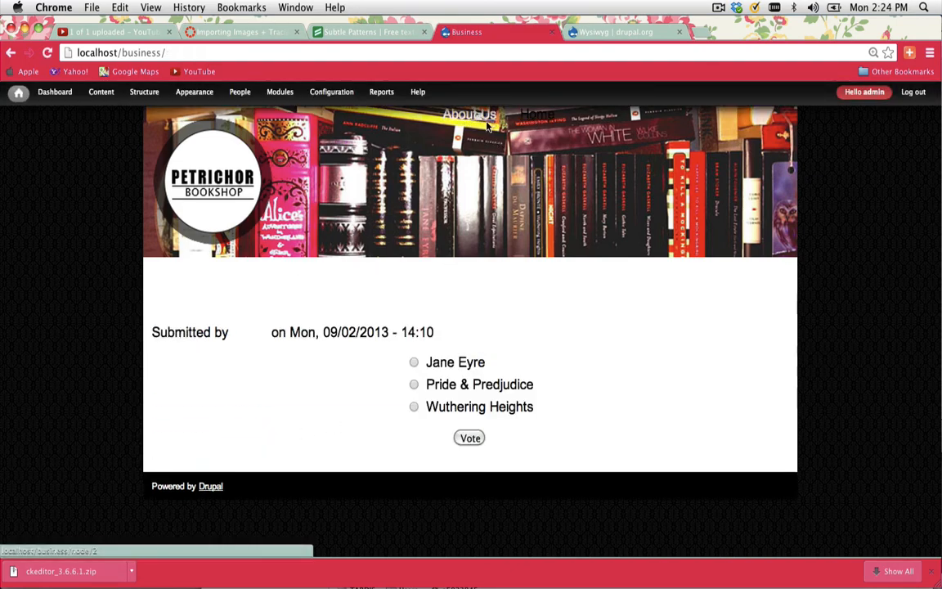
{"action": "mouse_move", "coordinate": [514, 135]}
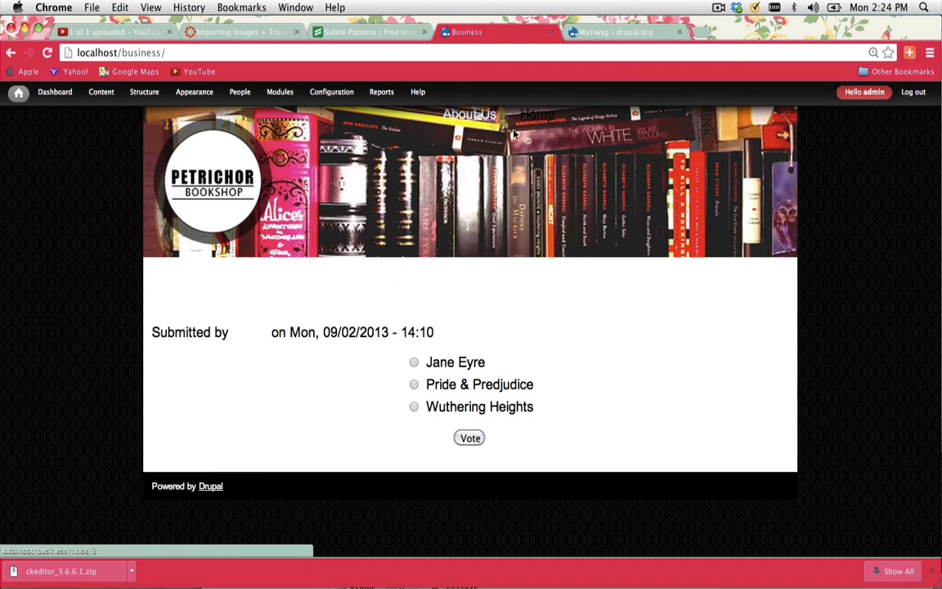
{"action": "mouse_move", "coordinate": [538, 123]}
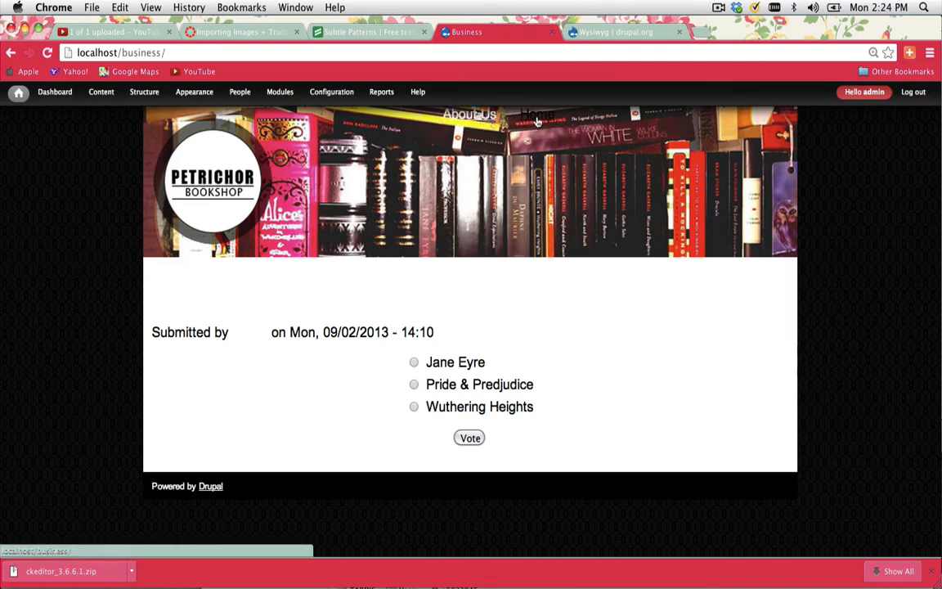
{"action": "mouse_move", "coordinate": [469, 115]}
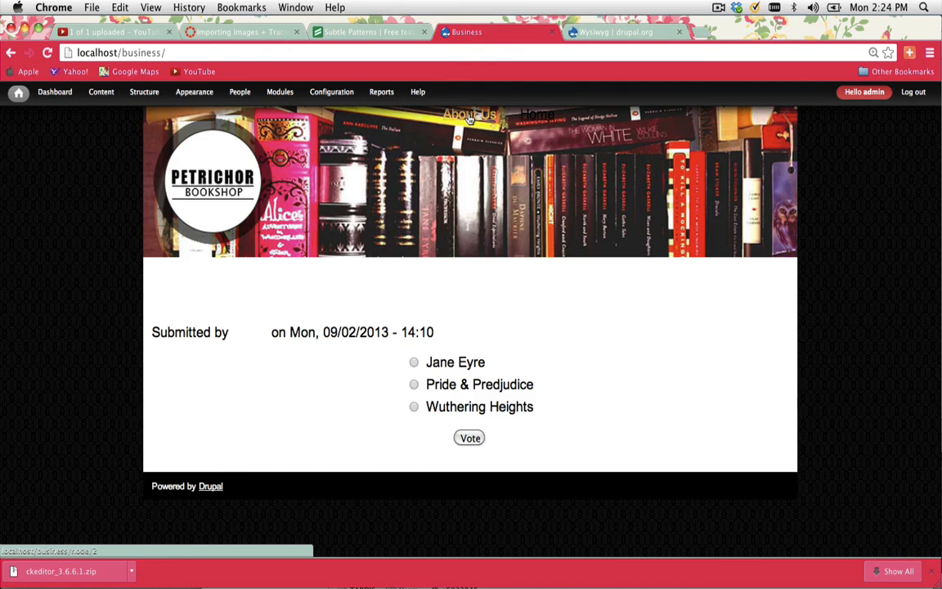
{"action": "left_click", "coordinate": [468, 115]}
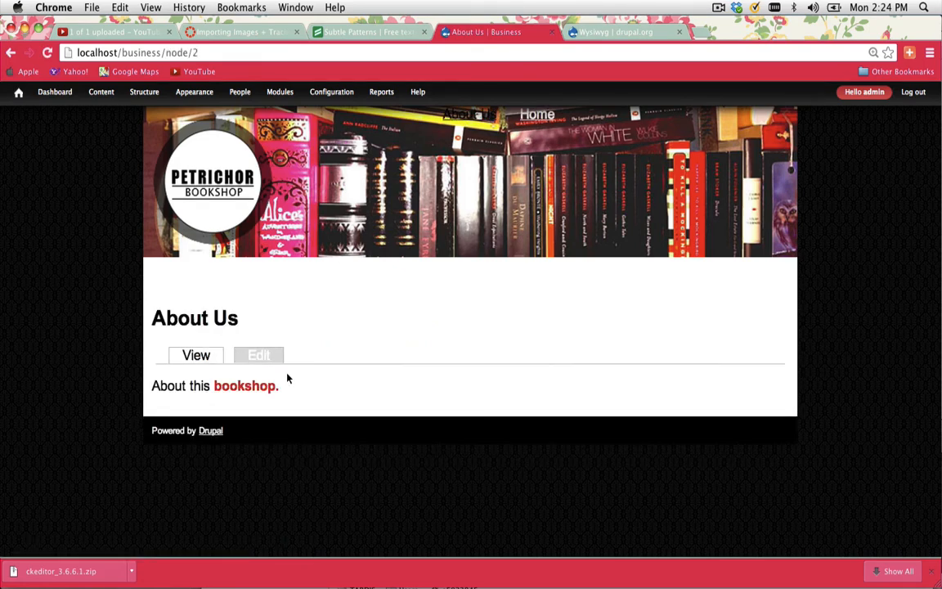
{"action": "mouse_move", "coordinate": [384, 183]}
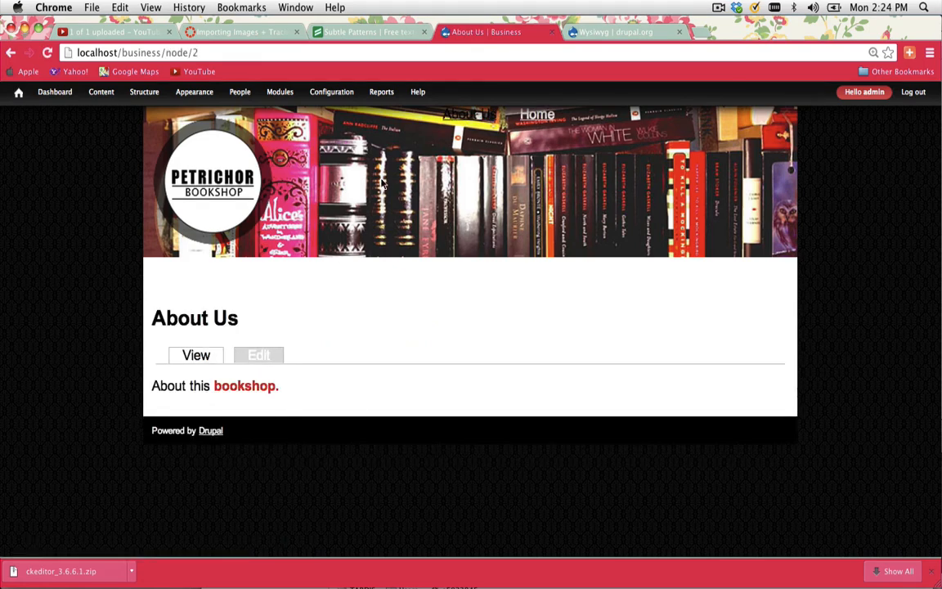